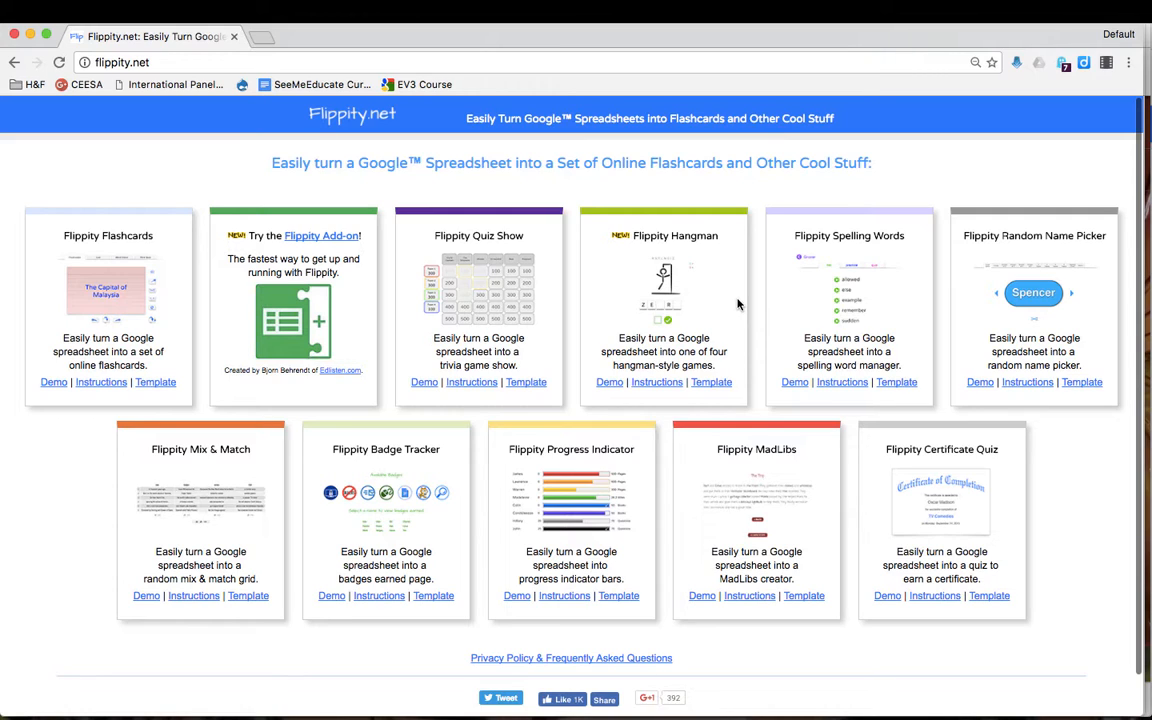
mouse_move(240, 292)
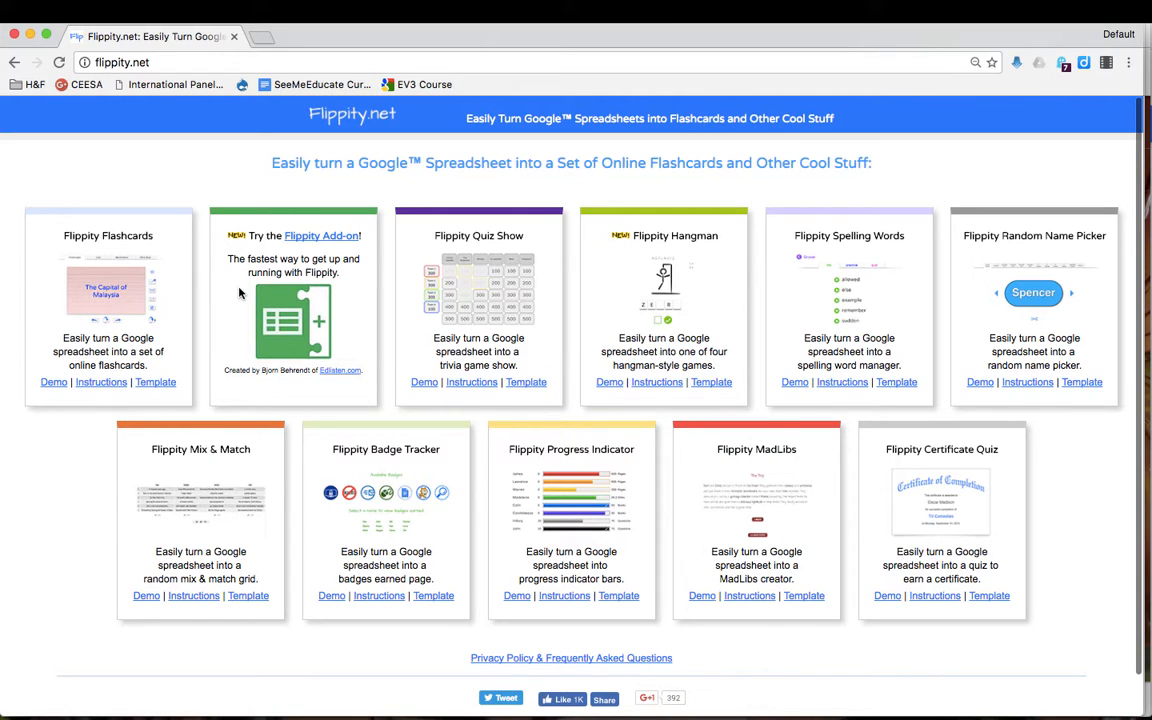
mouse_move(144, 298)
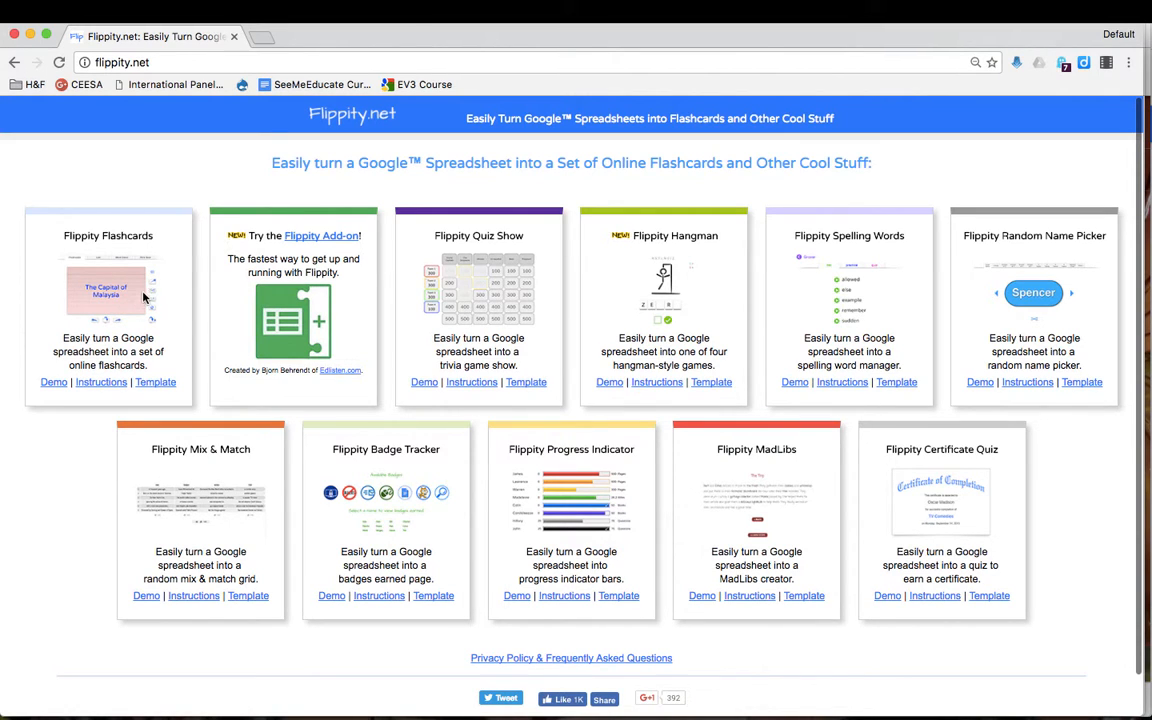
mouse_move(684, 224)
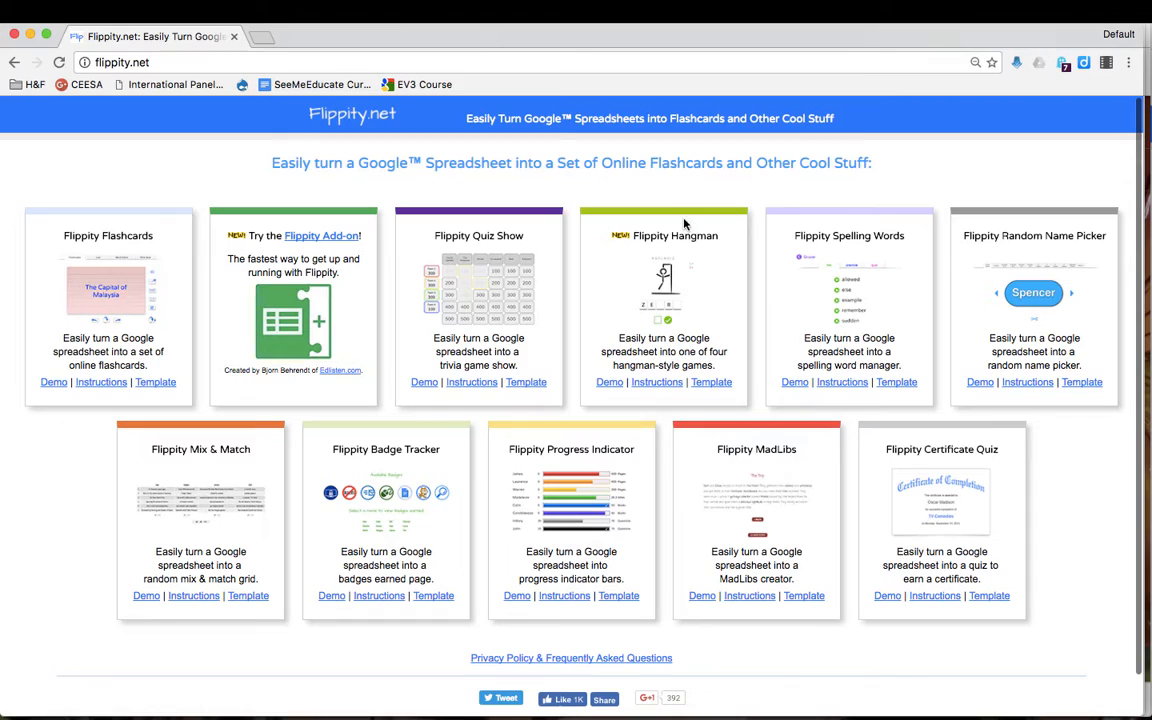
mouse_move(836, 304)
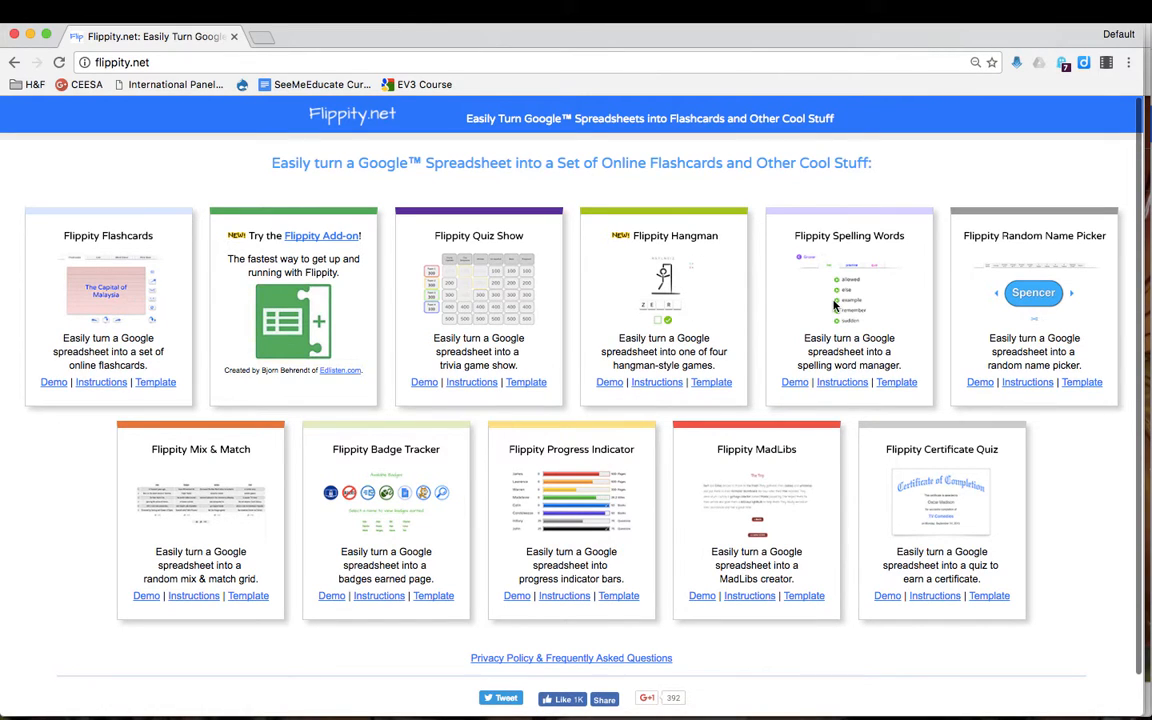
mouse_move(1048, 298)
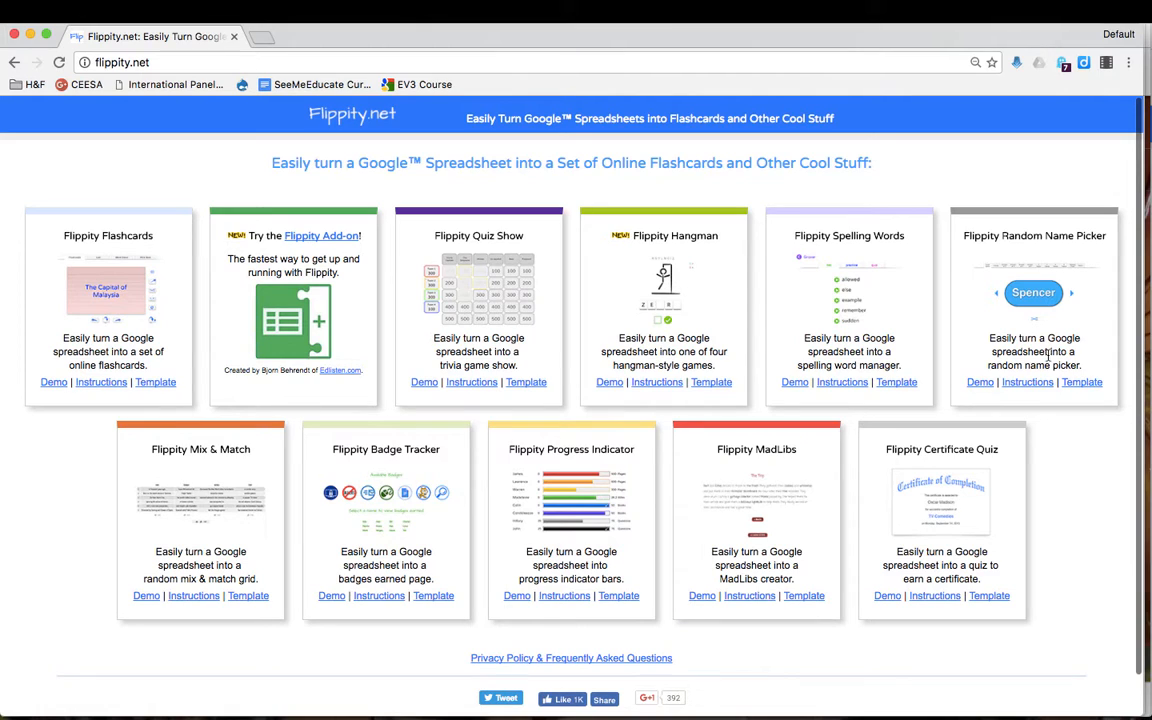
mouse_move(880, 500)
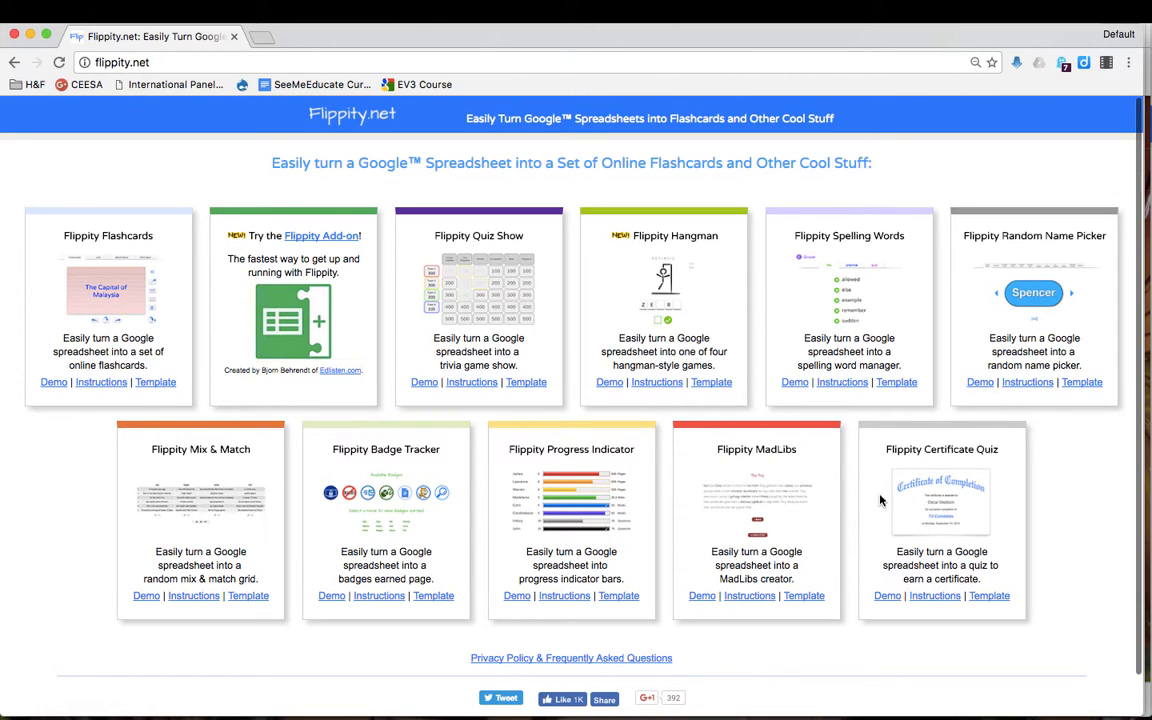
mouse_move(564, 486)
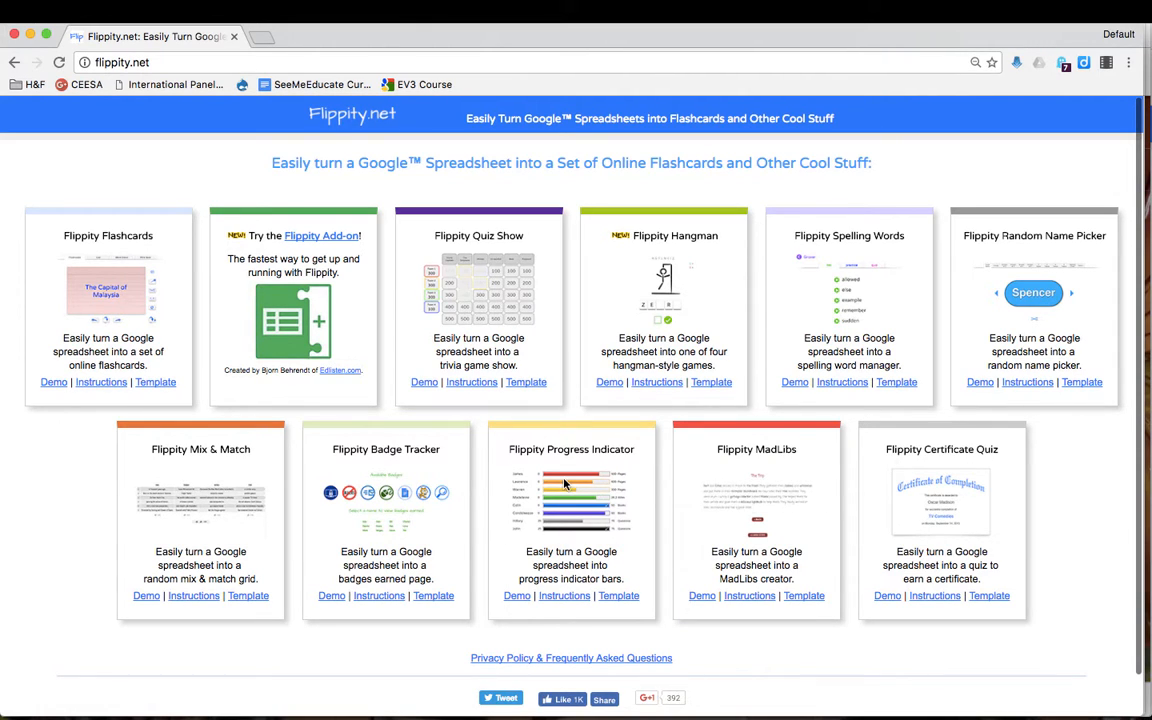
mouse_move(556, 476)
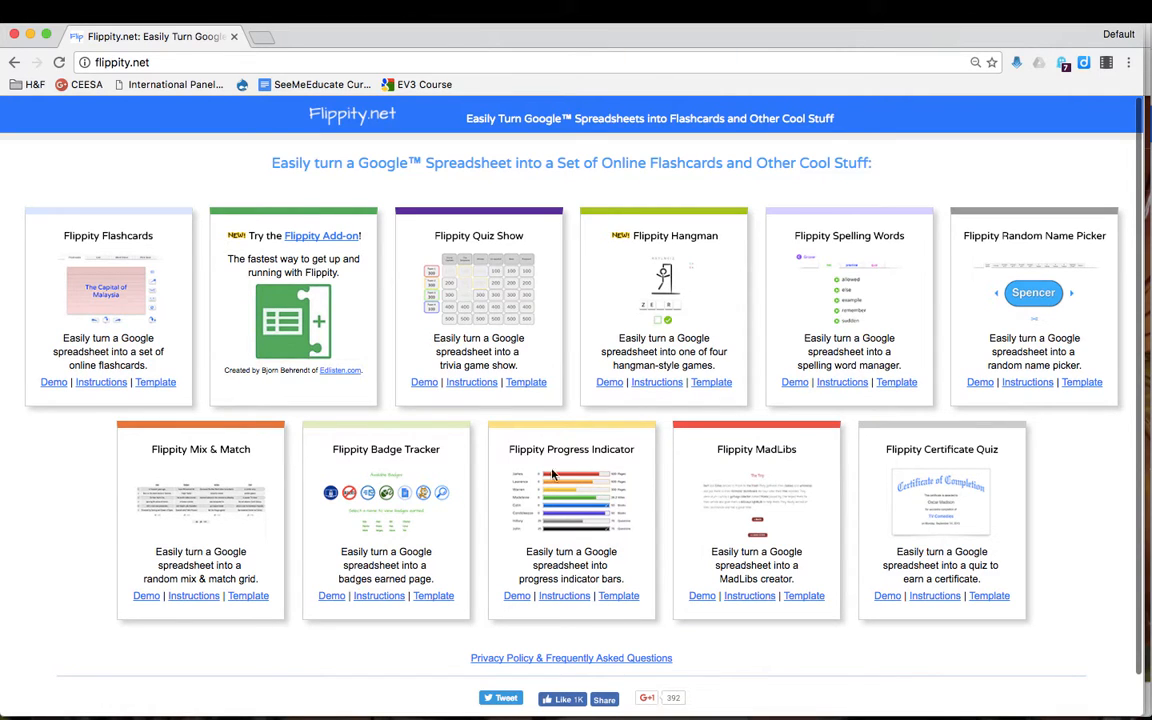
mouse_move(228, 490)
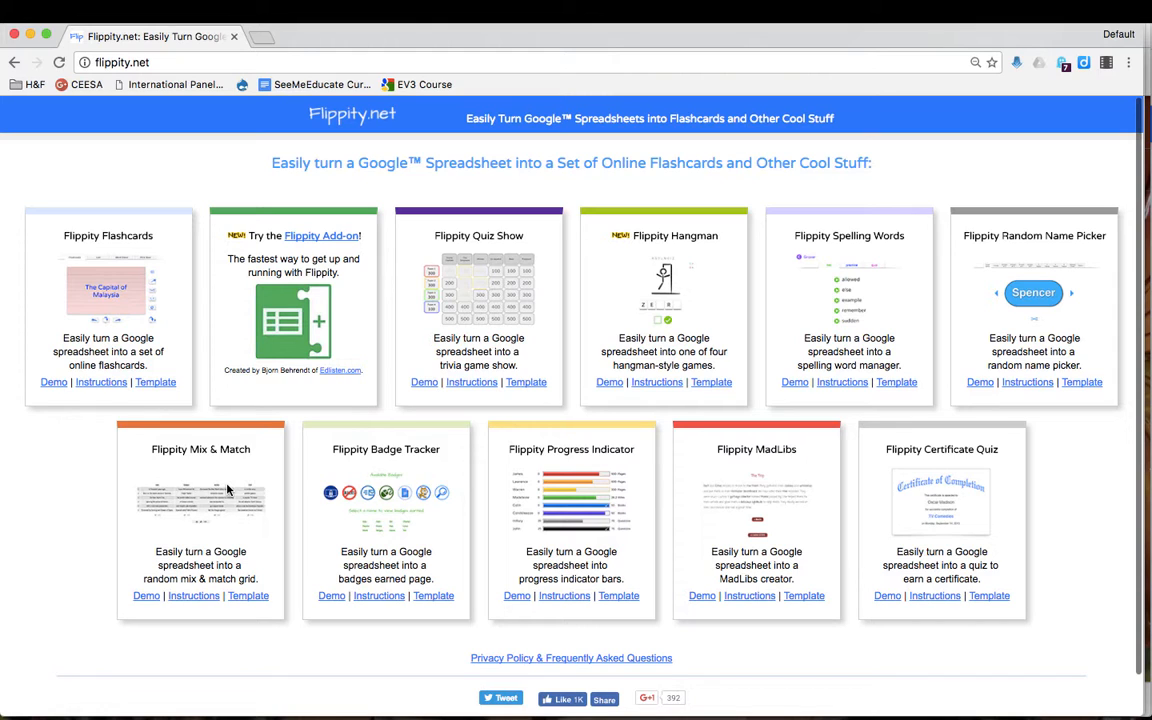
mouse_move(1008, 264)
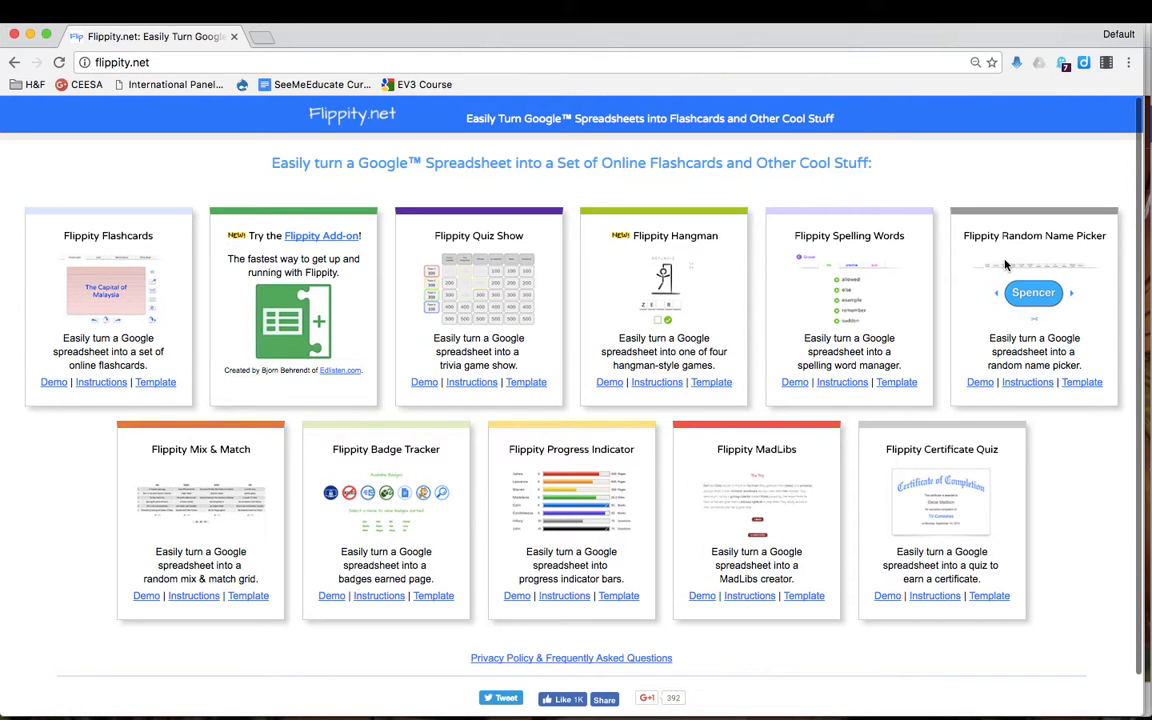
mouse_move(1082, 382)
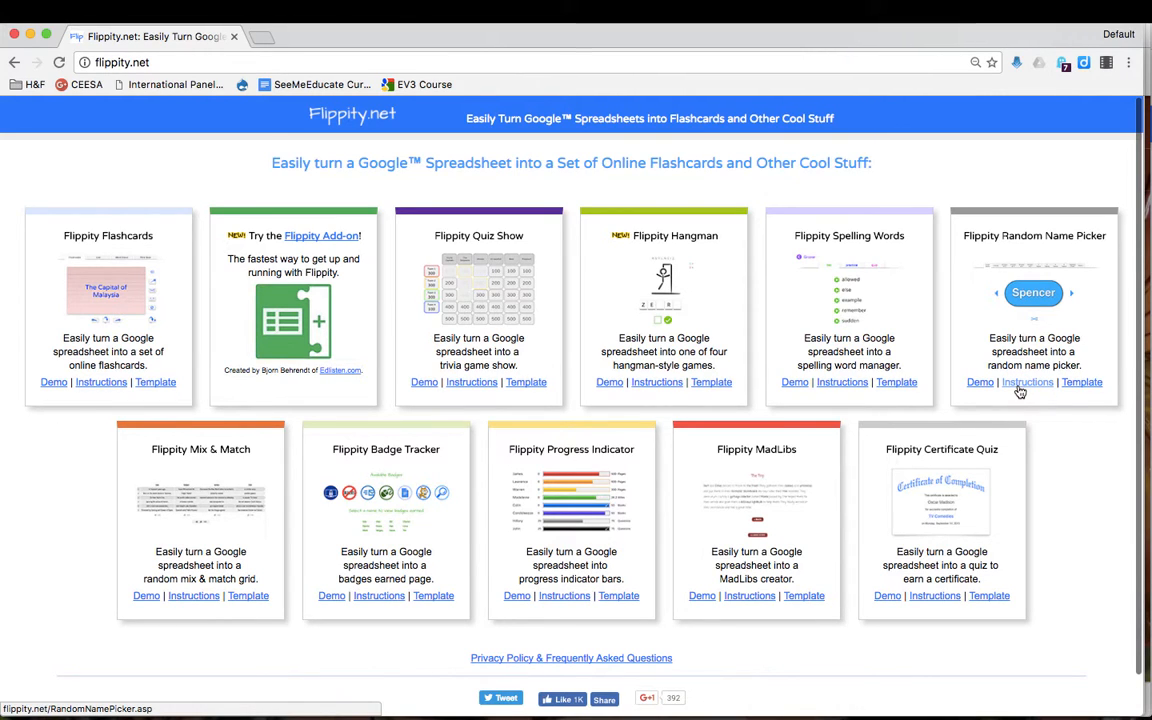
mouse_move(980, 382)
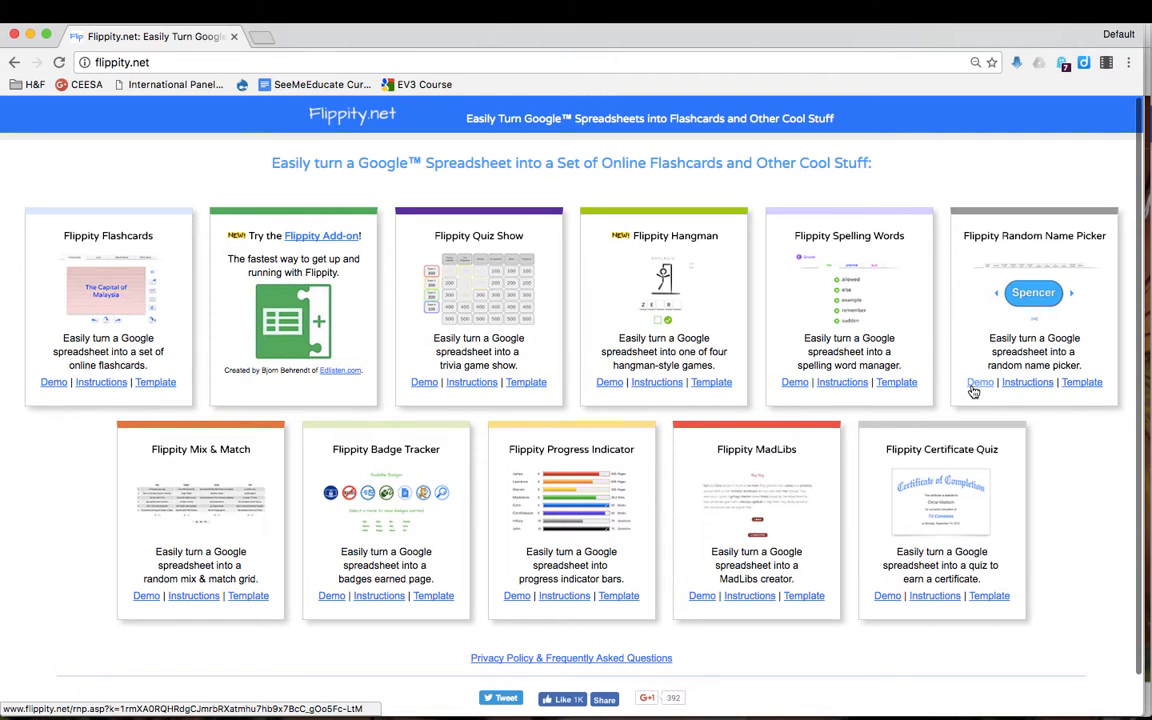
mouse_move(1082, 382)
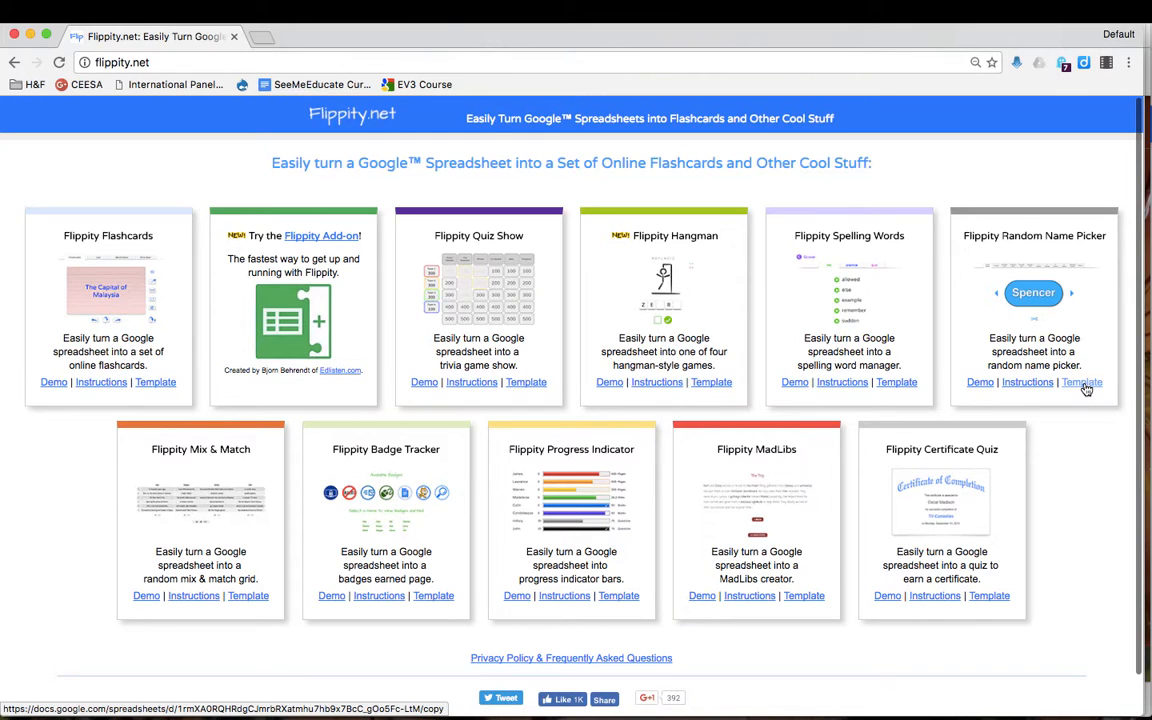
Make a personal Drive copy of the Flippity.net Random Name Picker template
left_click(1082, 382)
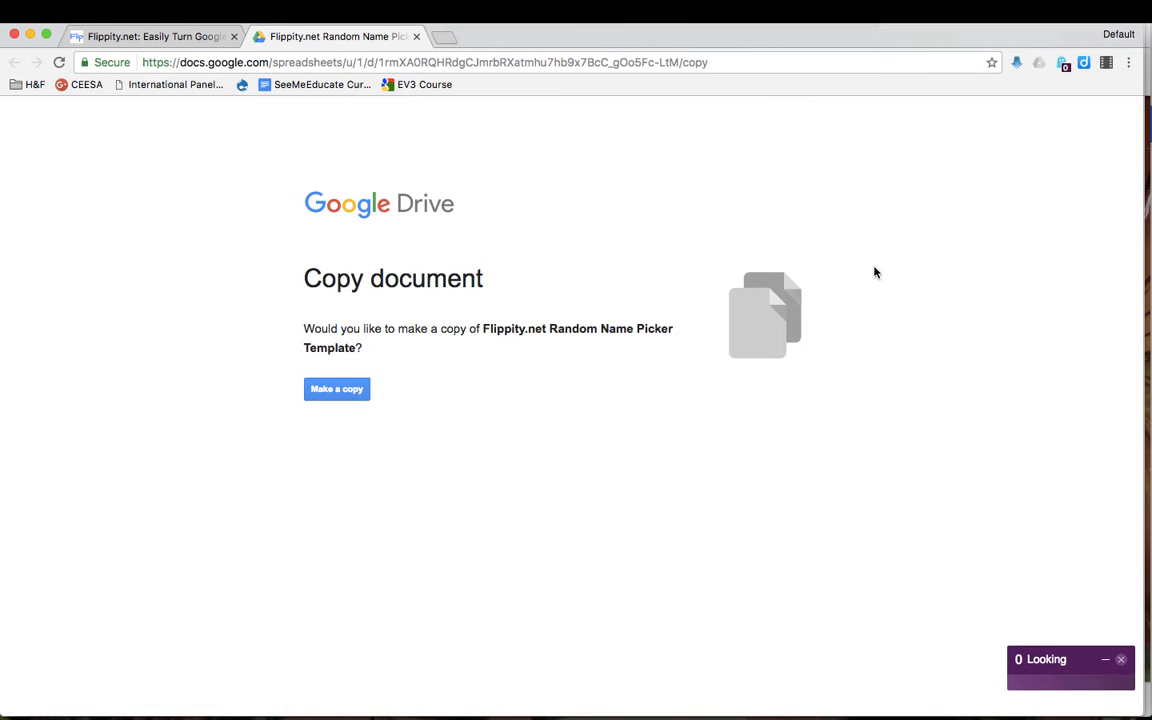
left_click(336, 388)
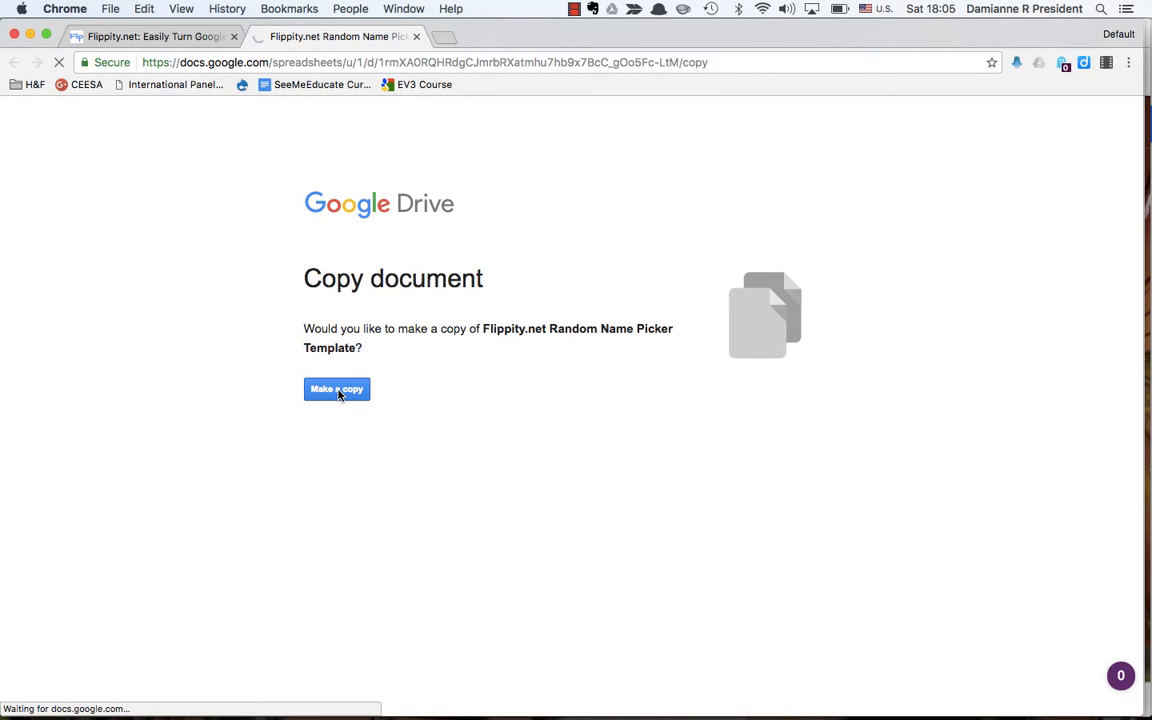
left_click(336, 388)
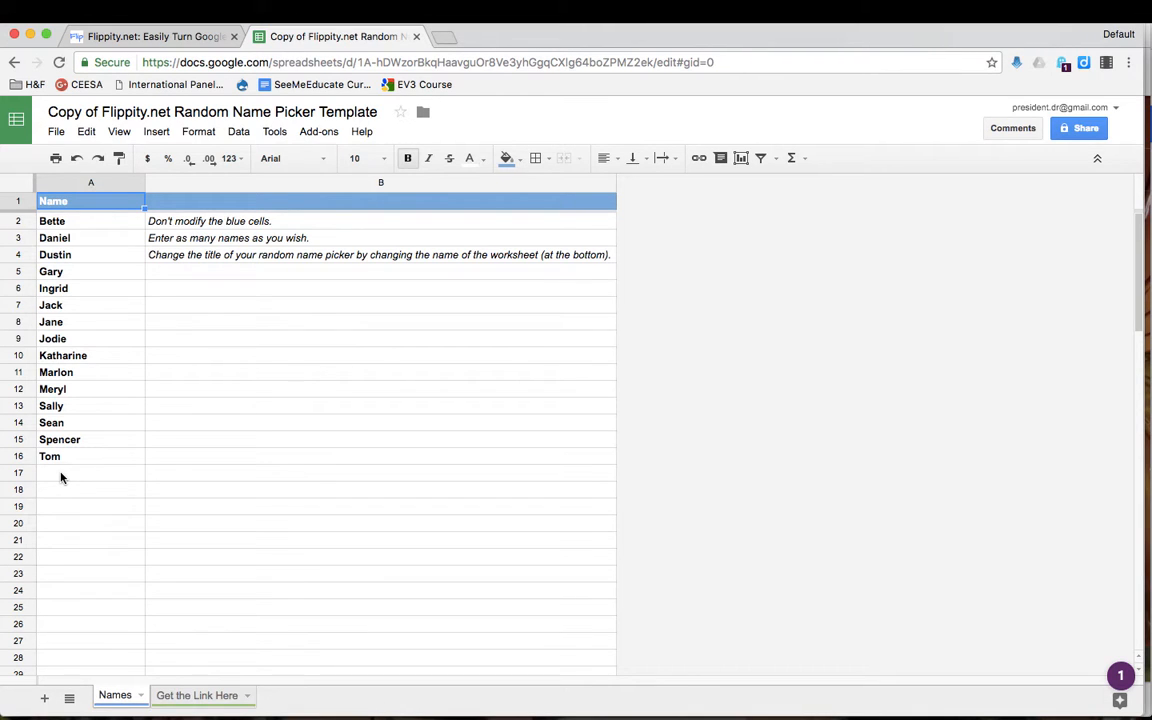
Search the add-on store for 'flippit', install the Flippity add-on and return to the sheet
left_click(318, 132)
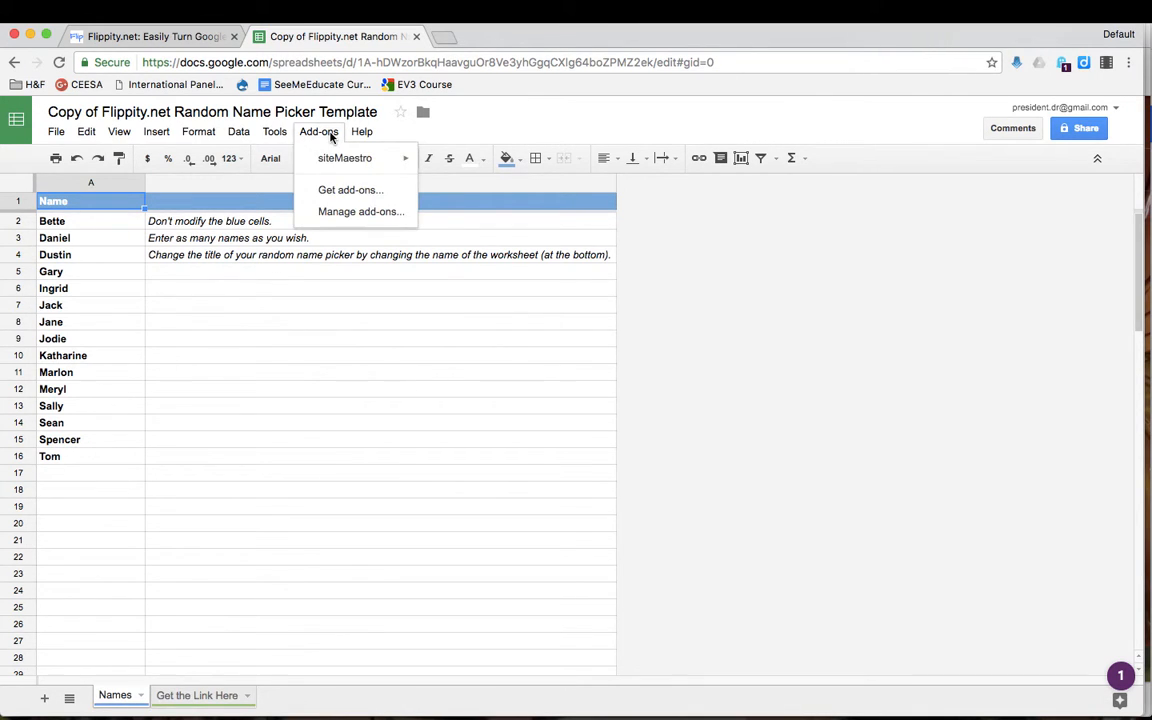
left_click(350, 190)
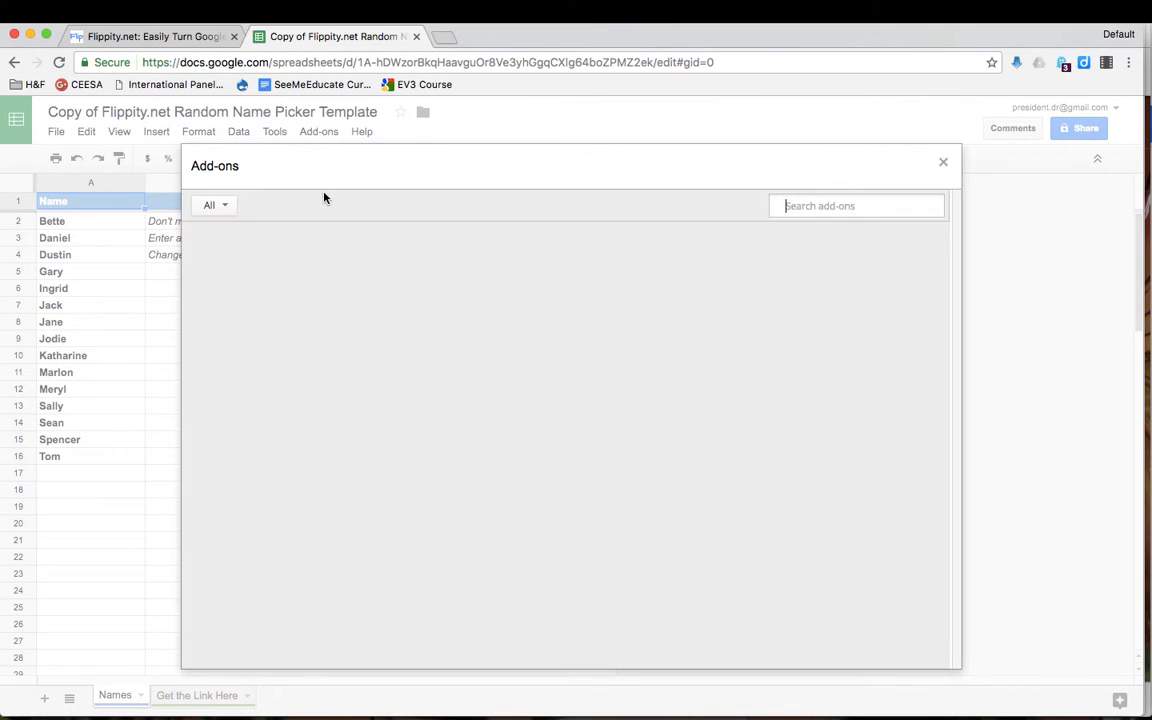
type("flippit")
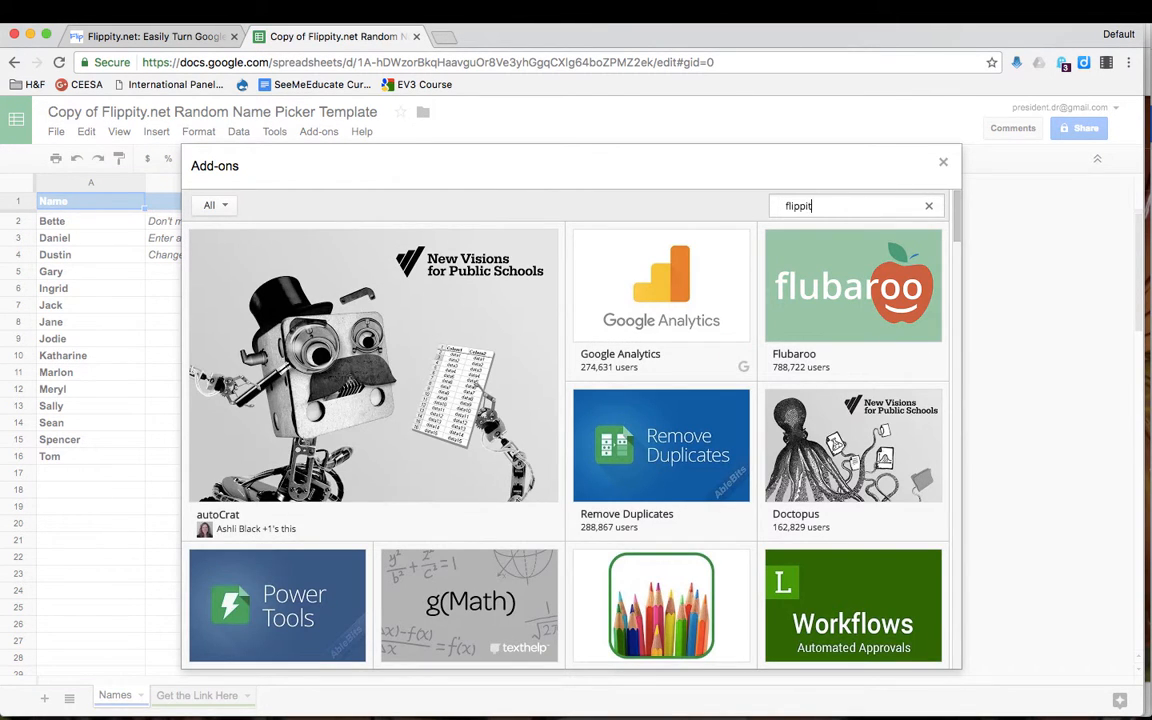
left_click(942, 160)
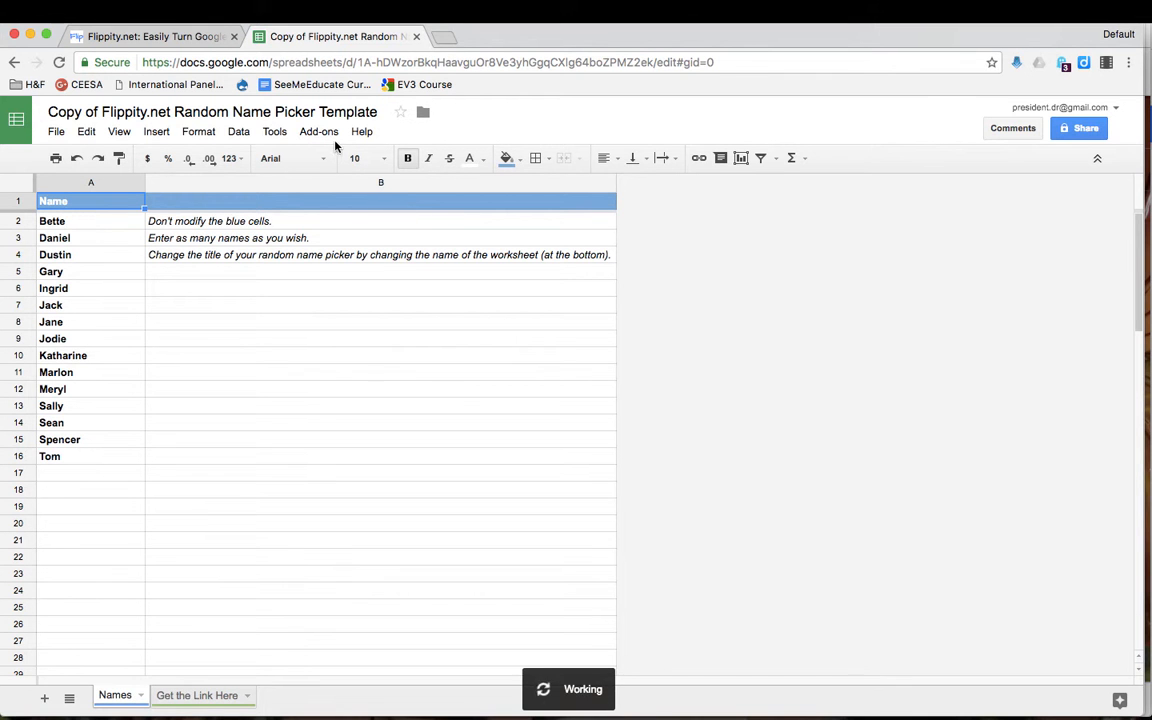
left_click(320, 132)
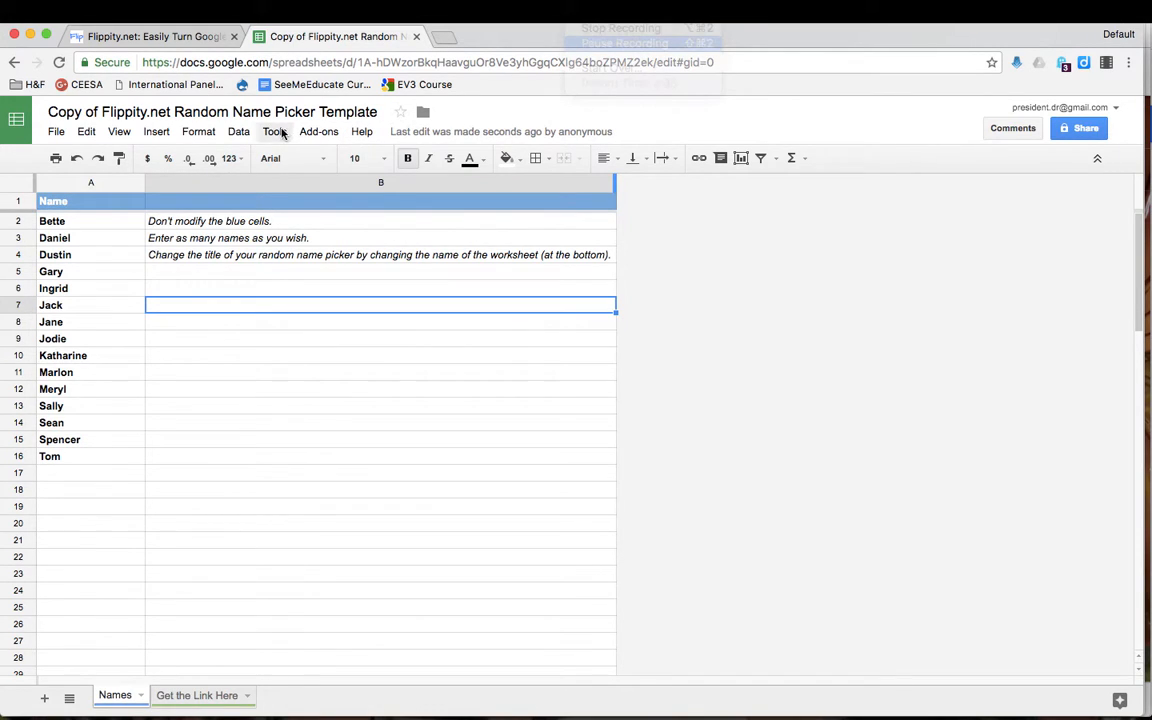
From the Flippity template gallery, choose Random Name Picker and use it to generate the share URL
left_click(320, 132)
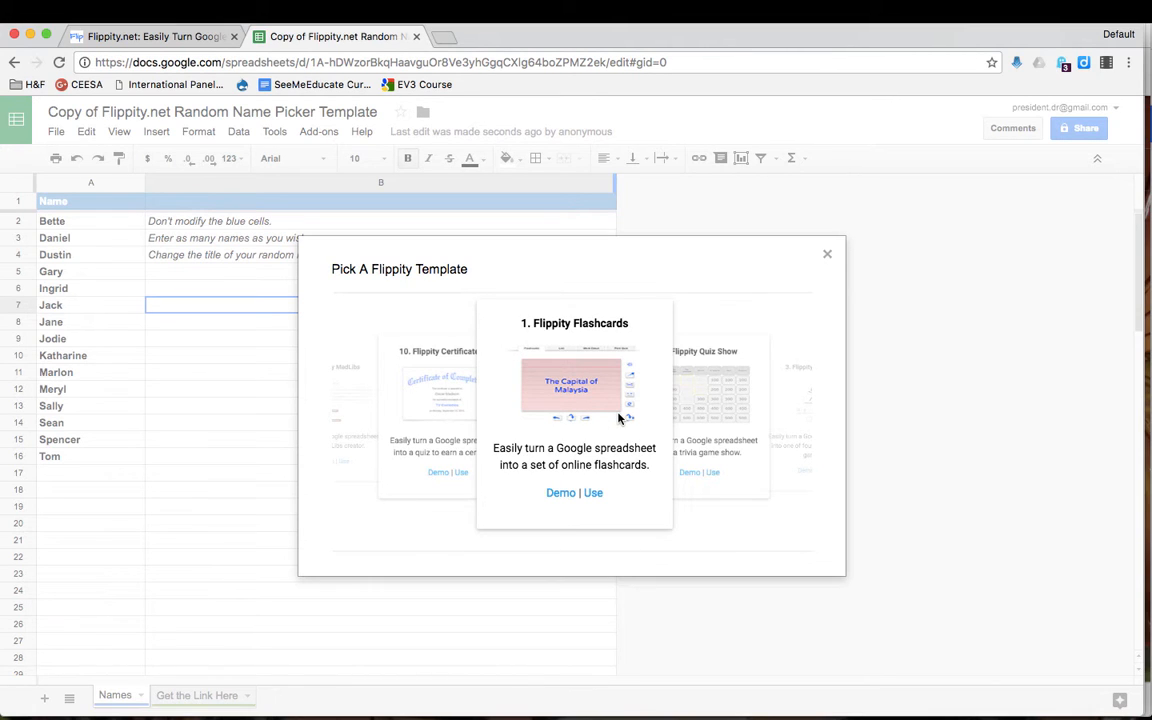
mouse_move(704, 398)
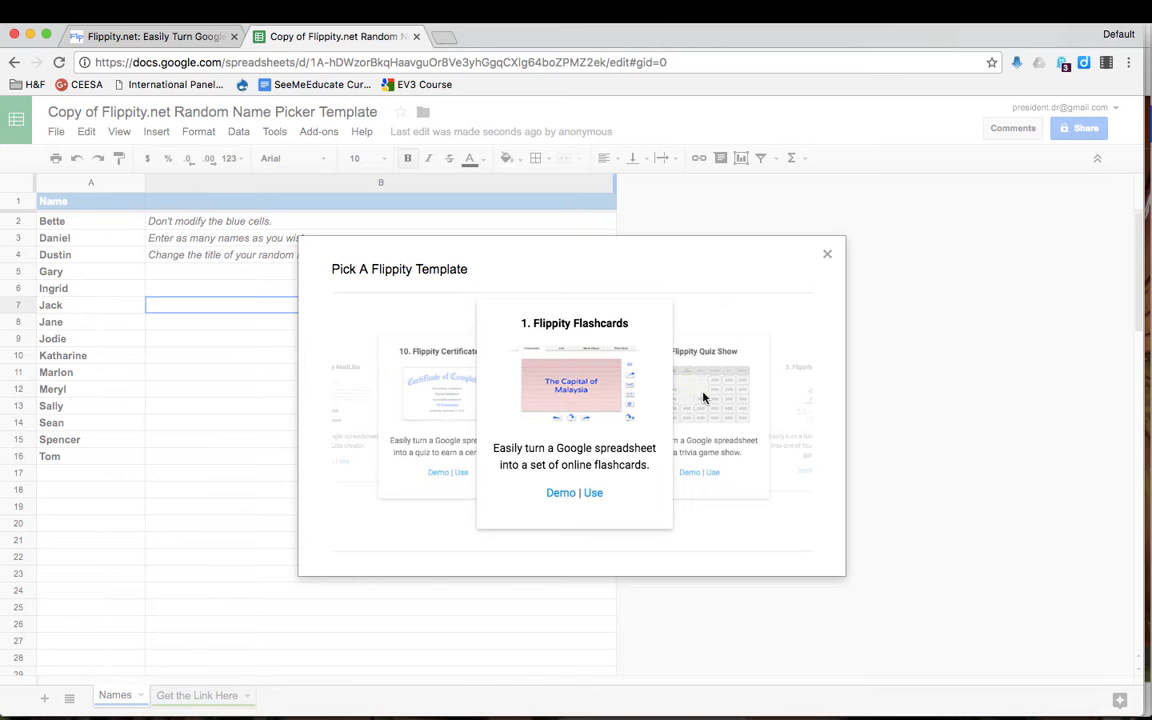
mouse_move(788, 396)
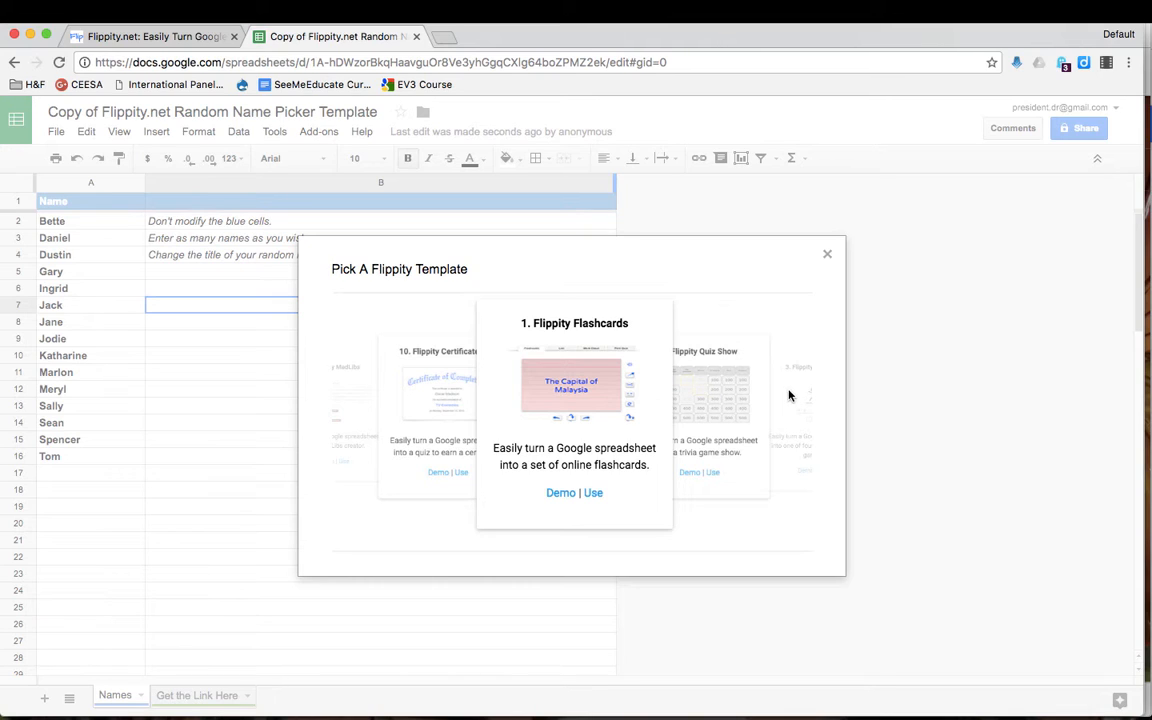
mouse_move(680, 426)
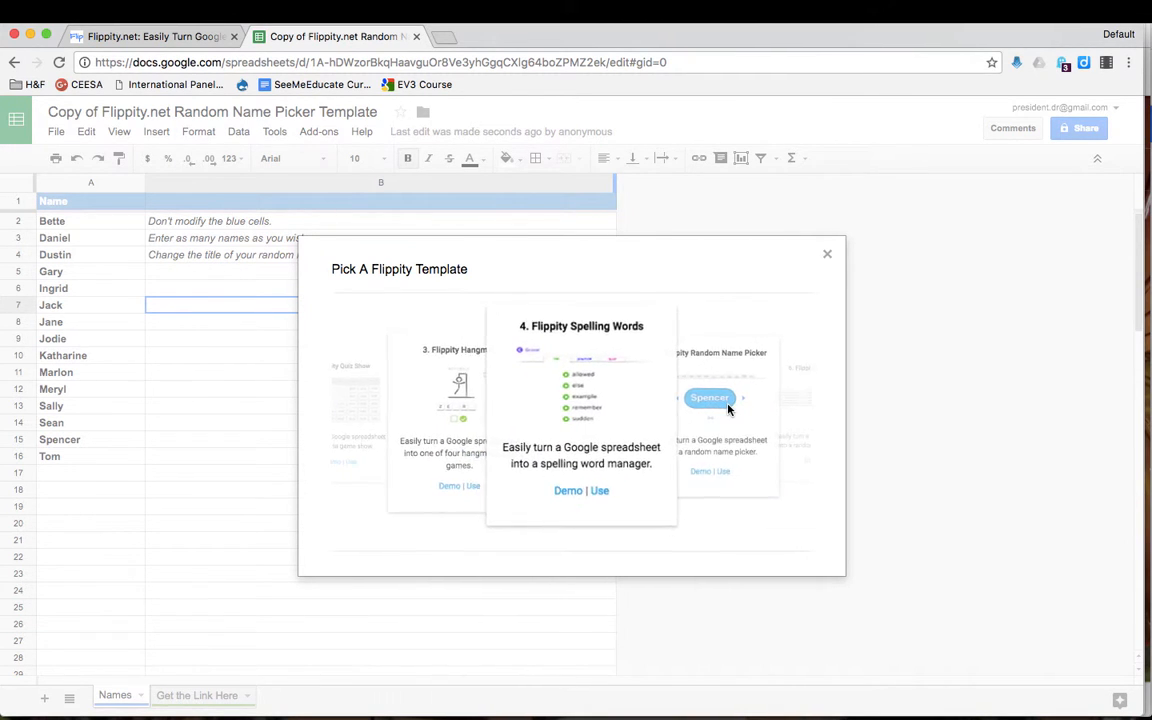
left_click(710, 396)
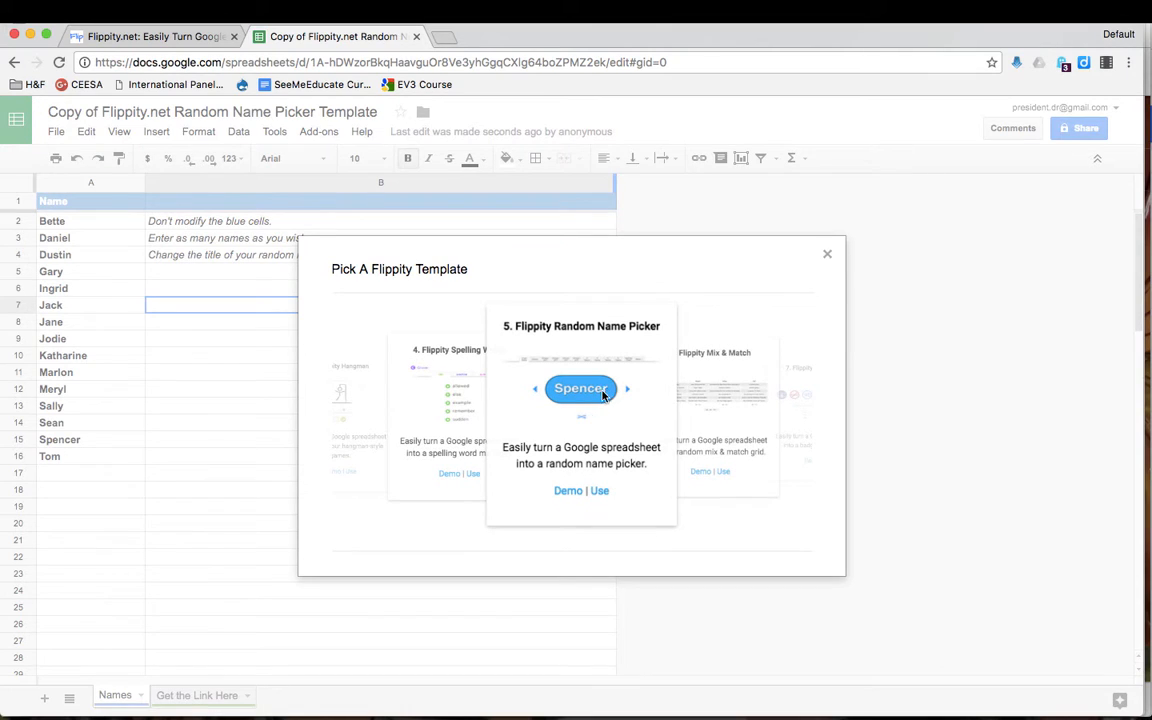
mouse_move(600, 490)
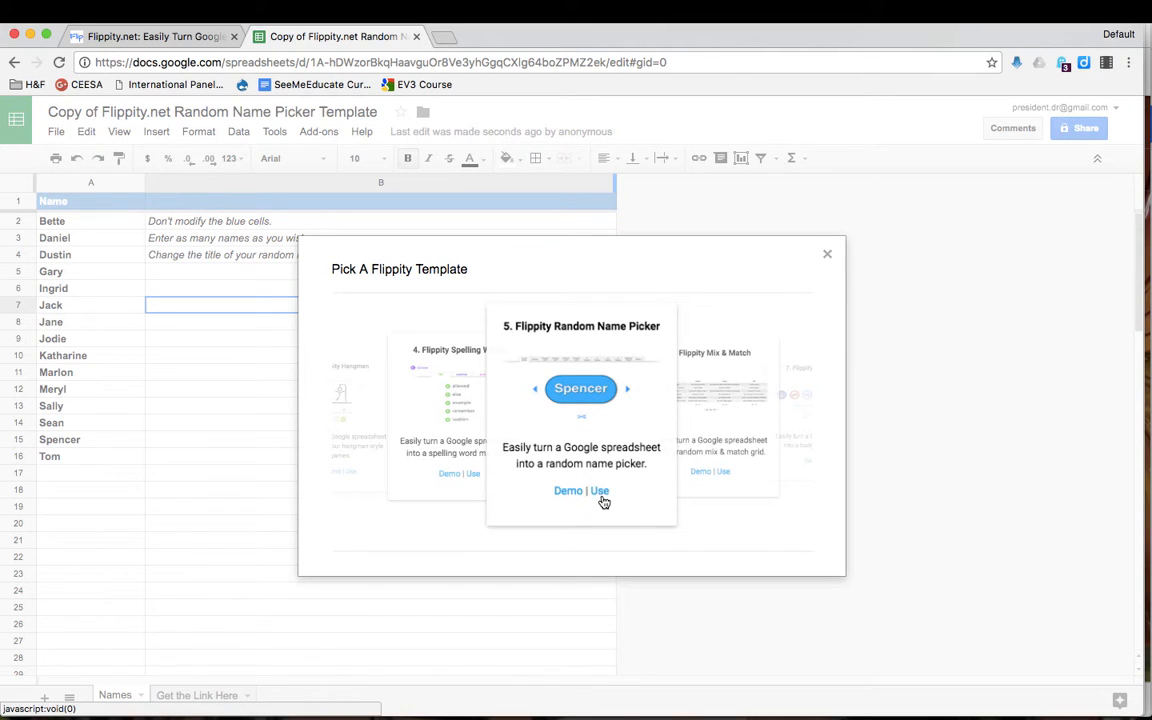
left_click(600, 492)
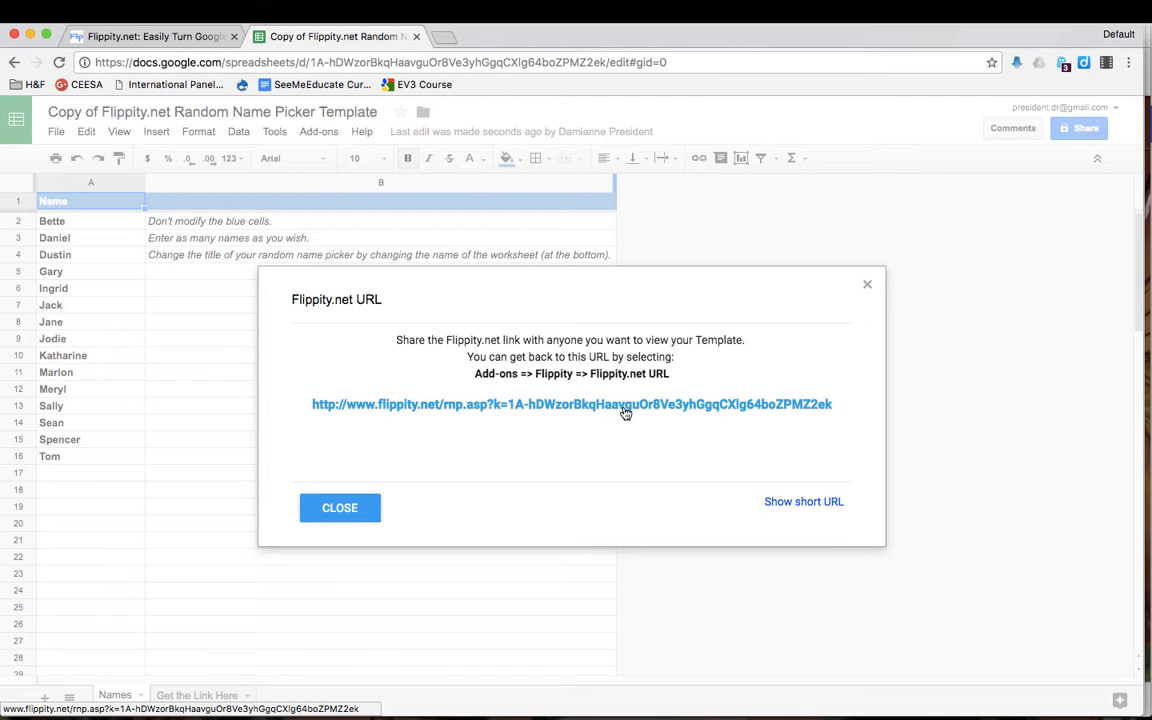
Open the published flippity.net link and switch to its new browser tab
left_click(572, 404)
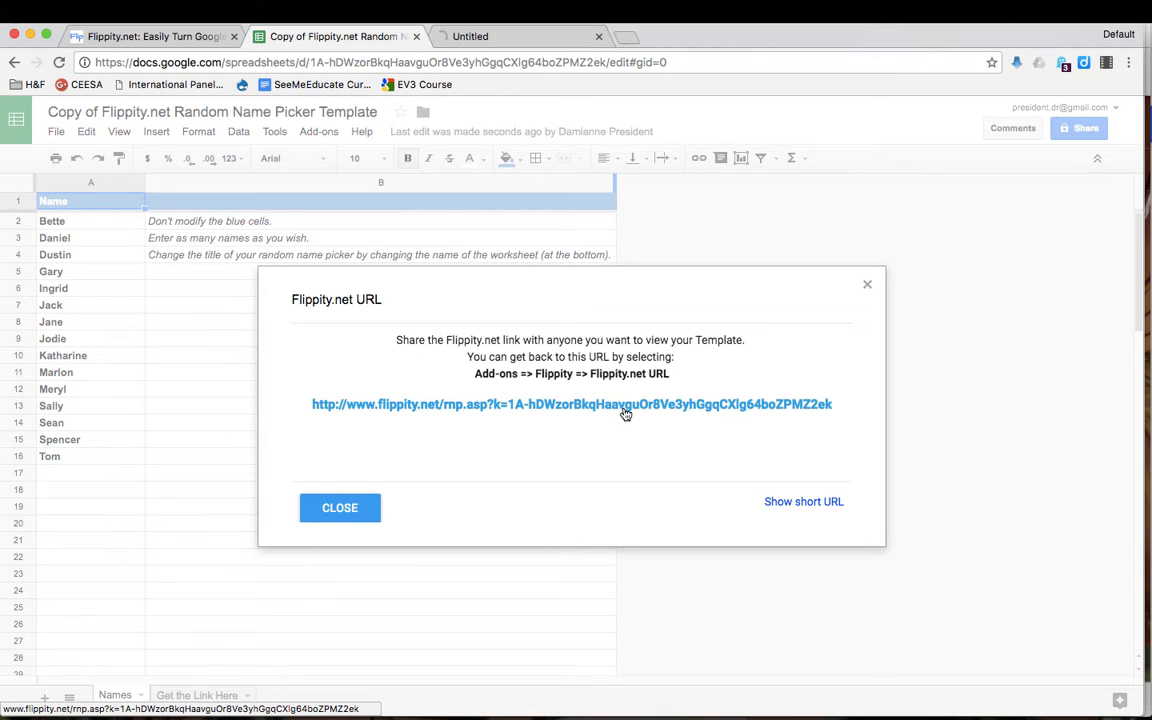
left_click(572, 404)
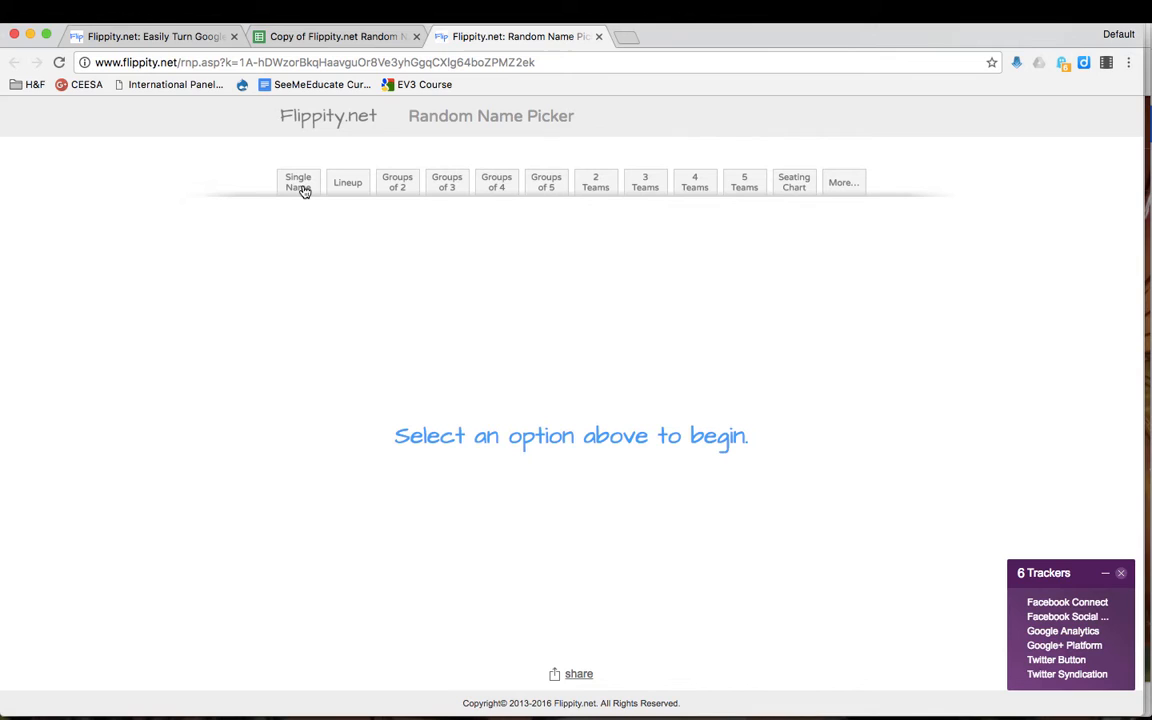
mouse_move(528, 182)
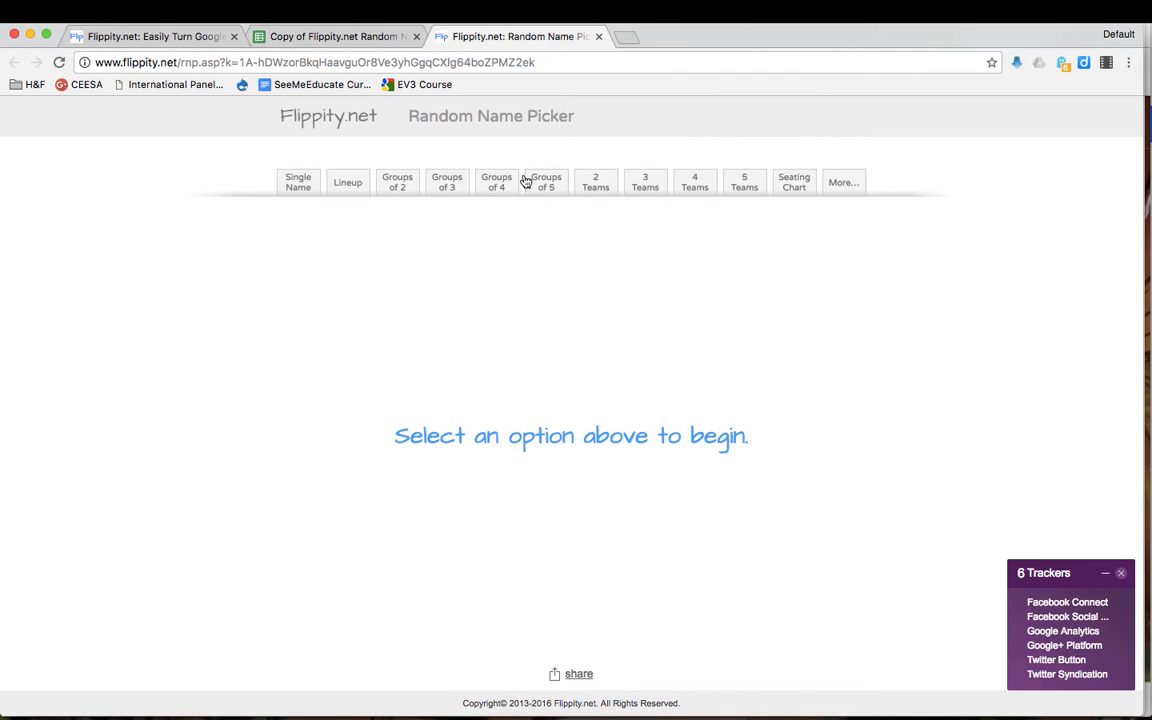
mouse_move(762, 188)
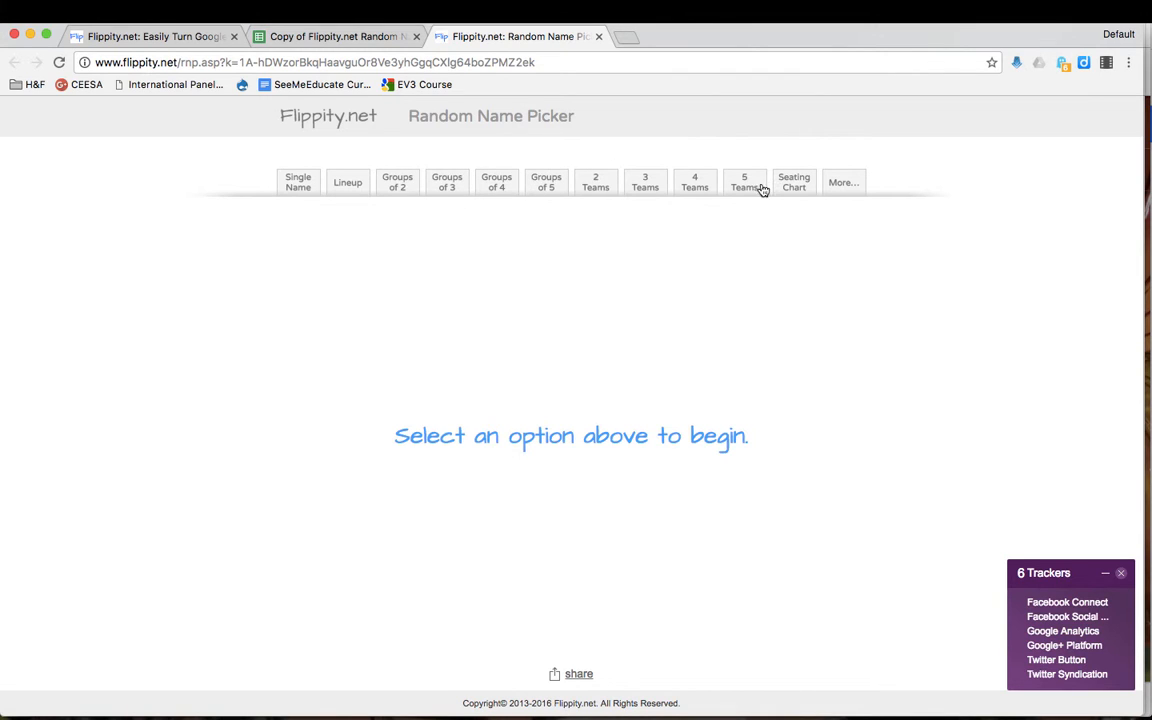
mouse_move(794, 188)
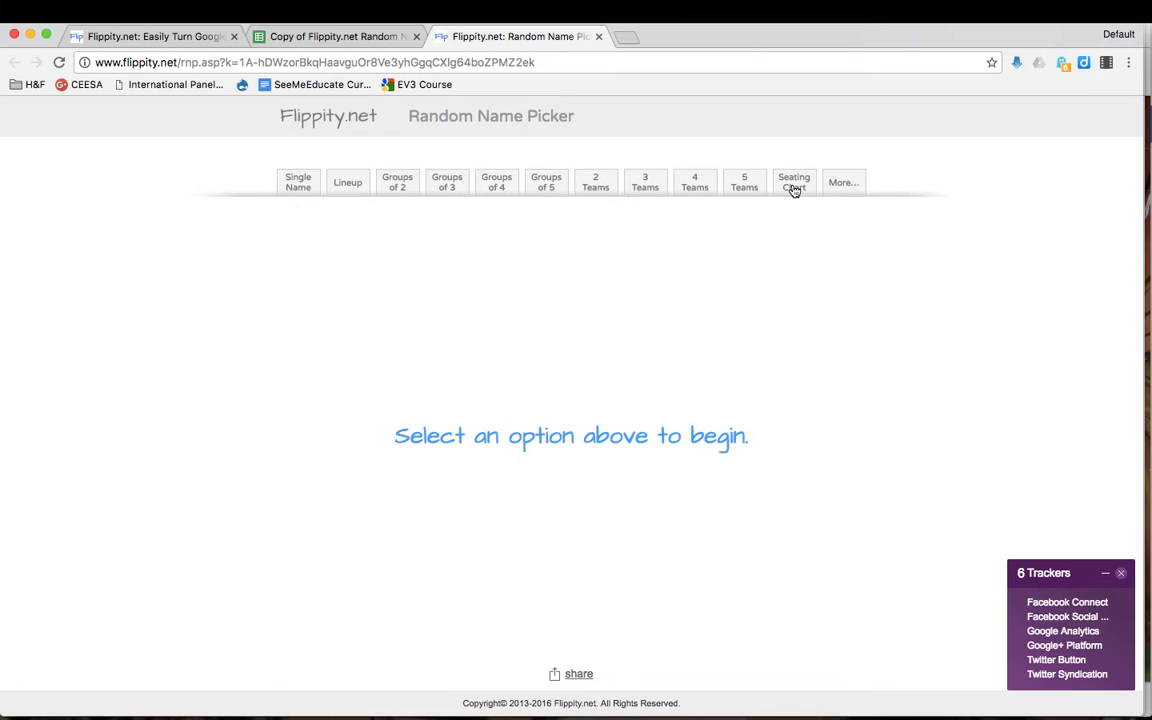
Expand More to show every picking mode from Single Name to 12 Teams
left_click(844, 182)
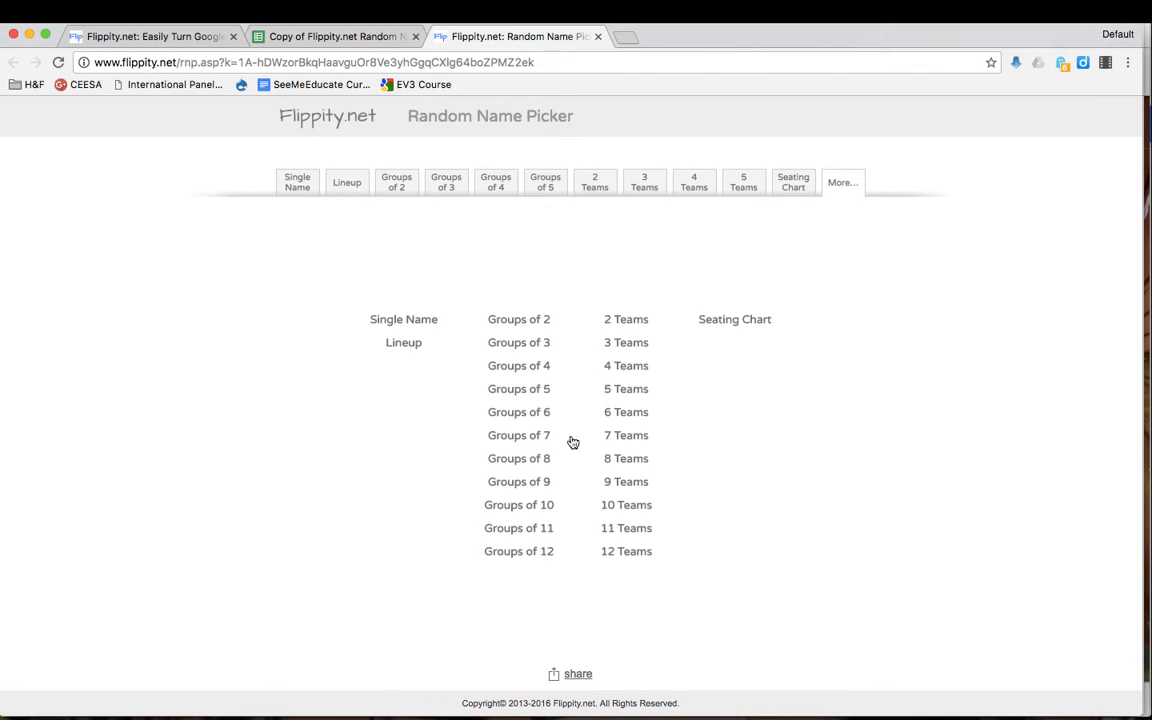
mouse_move(460, 340)
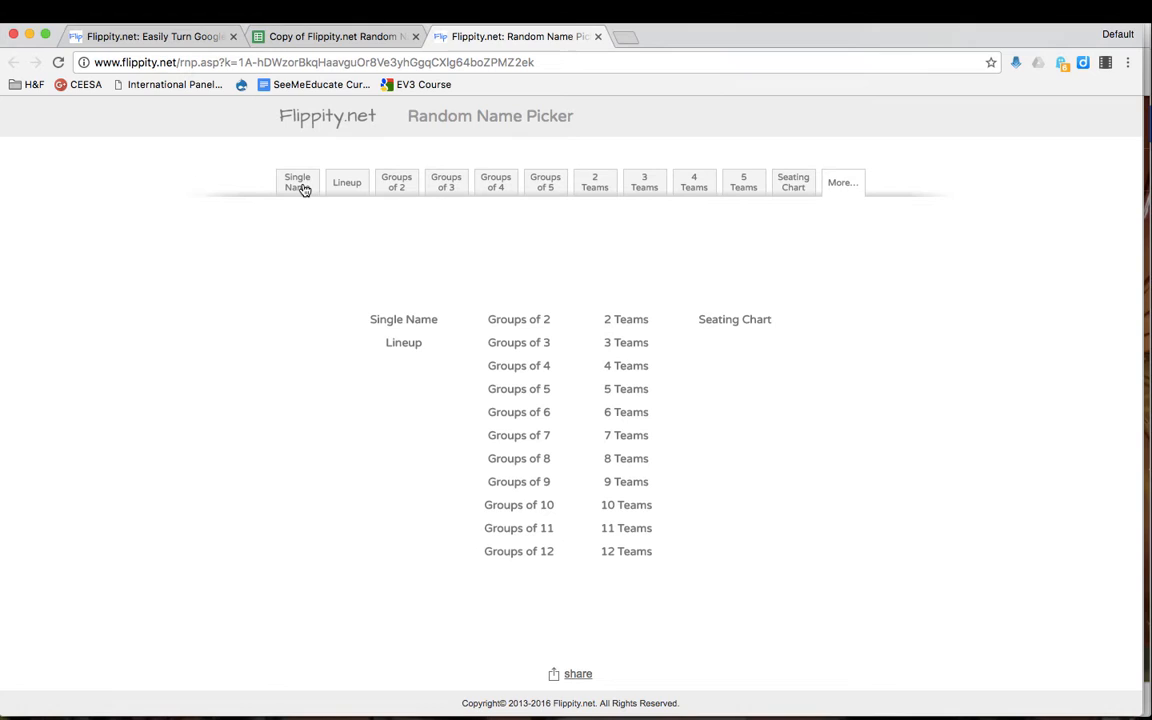
Pick one random student with Single Name, landing on Marlon
left_click(296, 182)
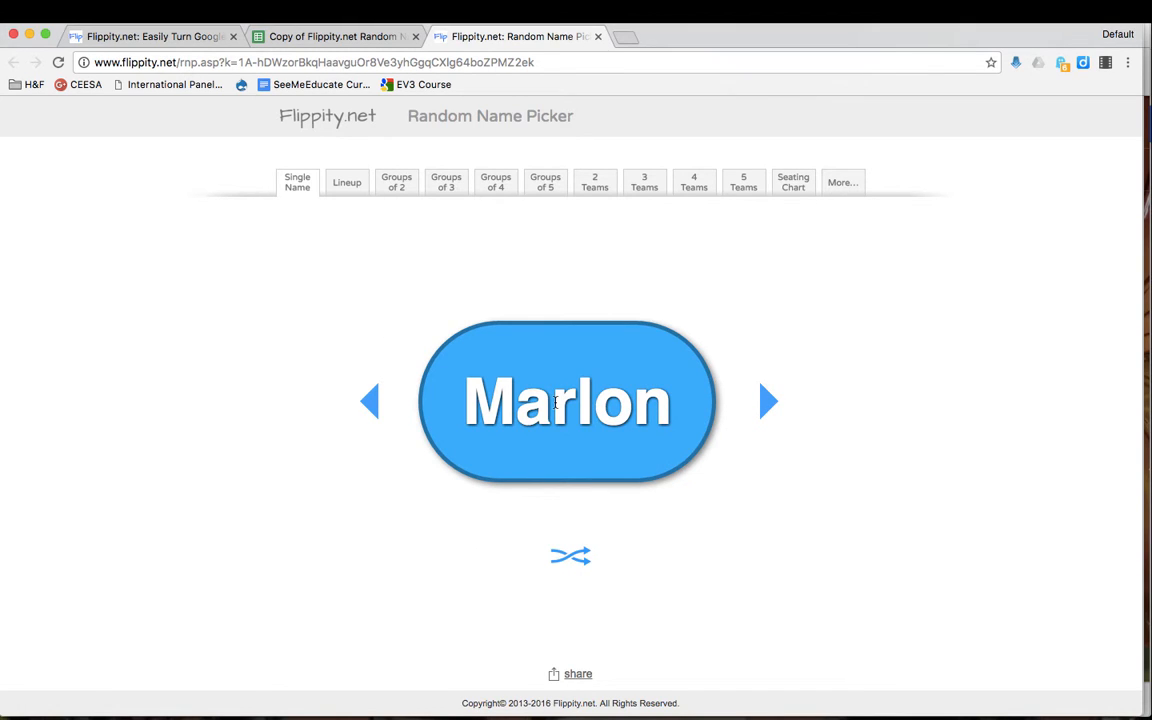
mouse_move(768, 602)
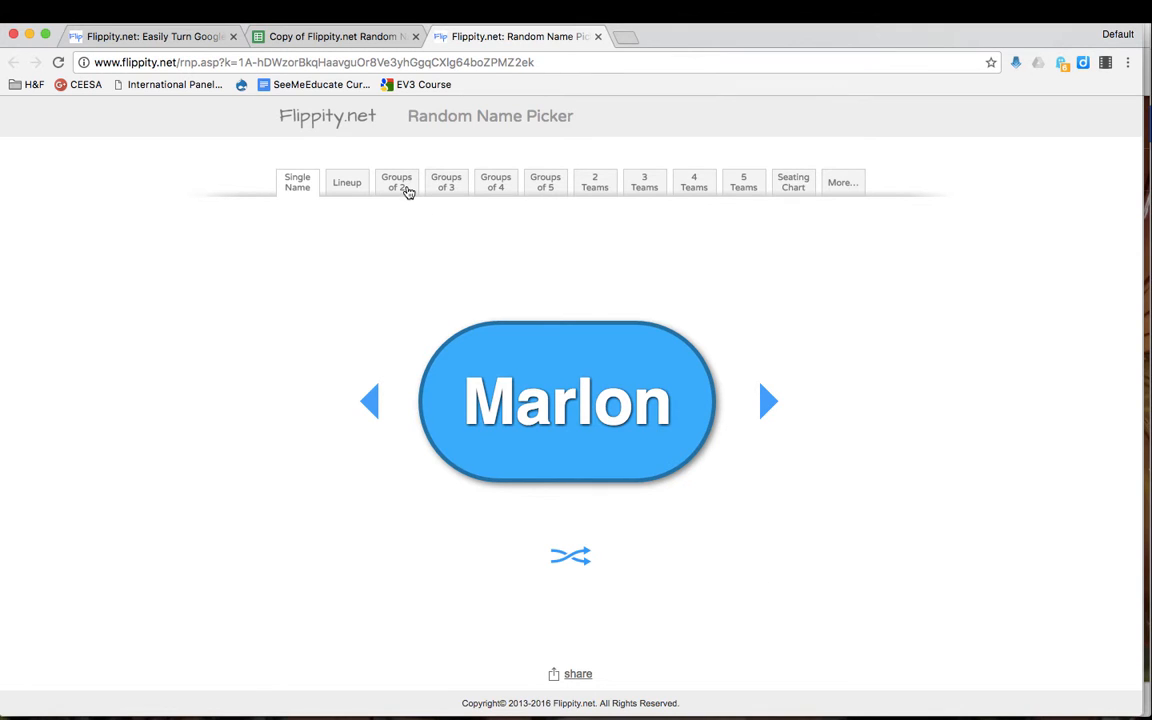
Split the class into Groups of 2 and reshuffle the pairs three times
left_click(396, 182)
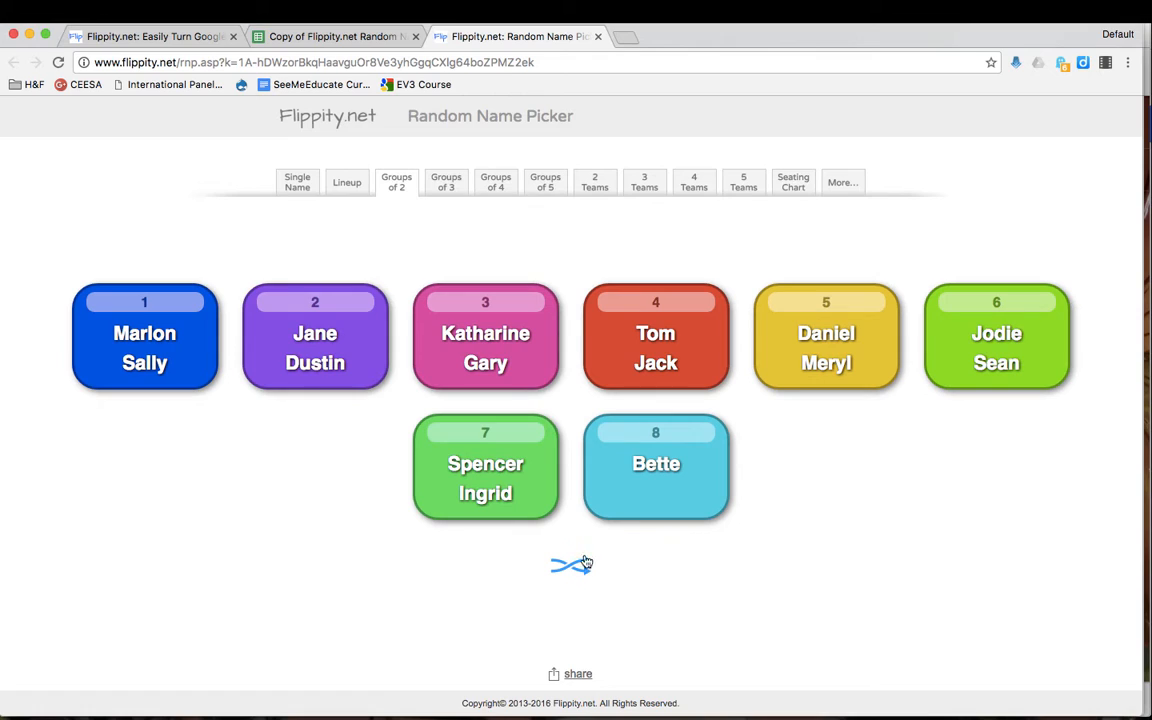
mouse_move(572, 564)
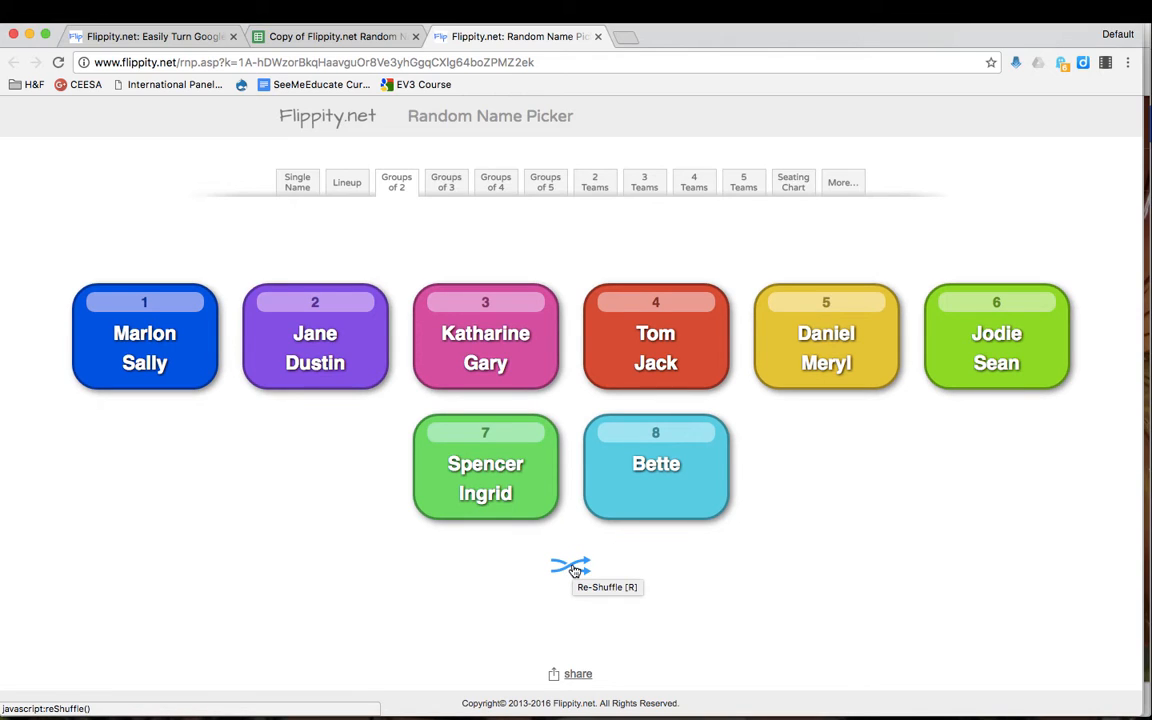
left_click(570, 564)
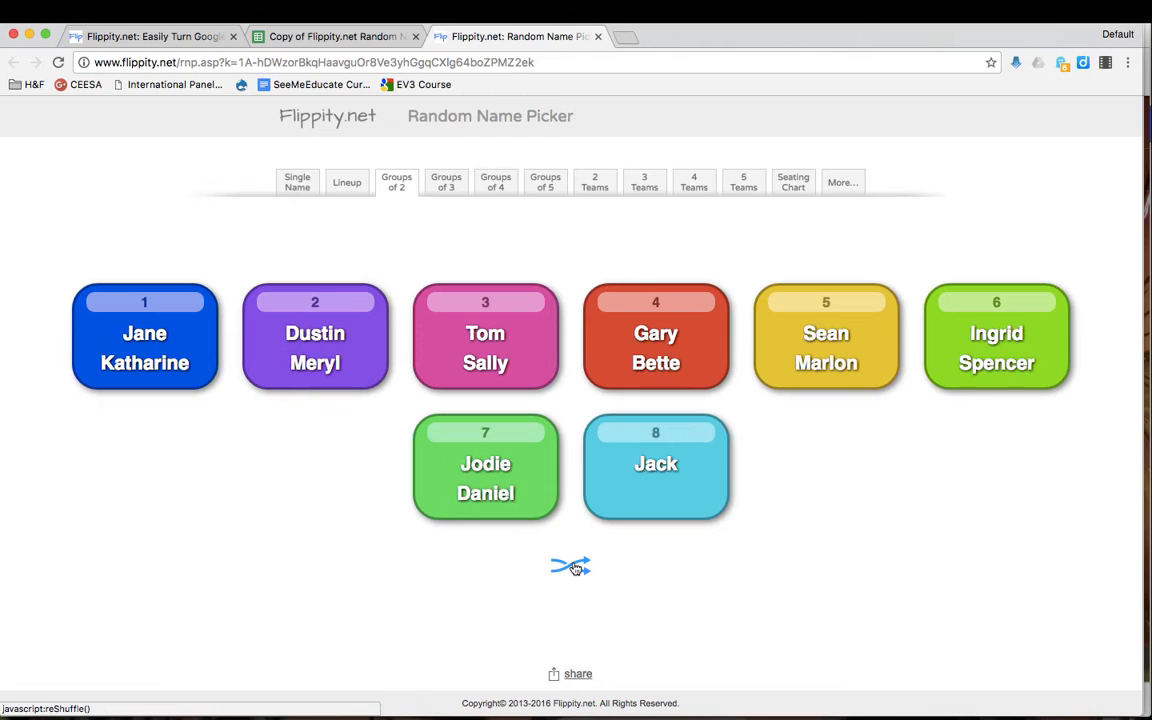
left_click(570, 564)
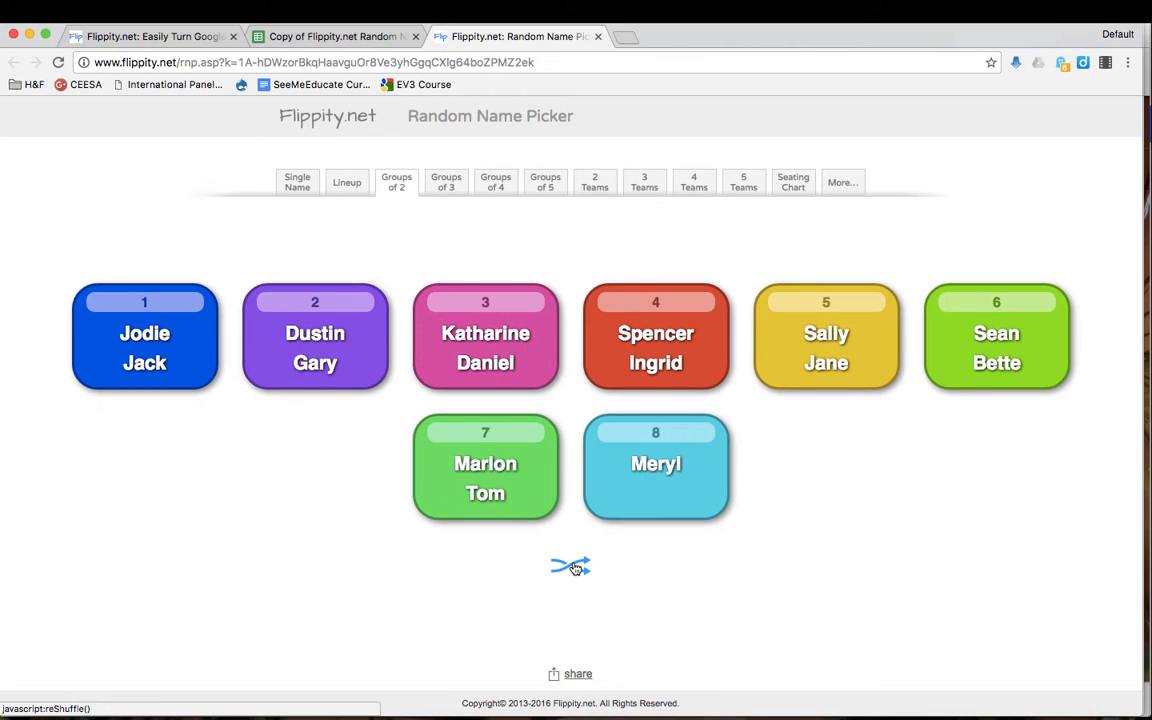
left_click(570, 566)
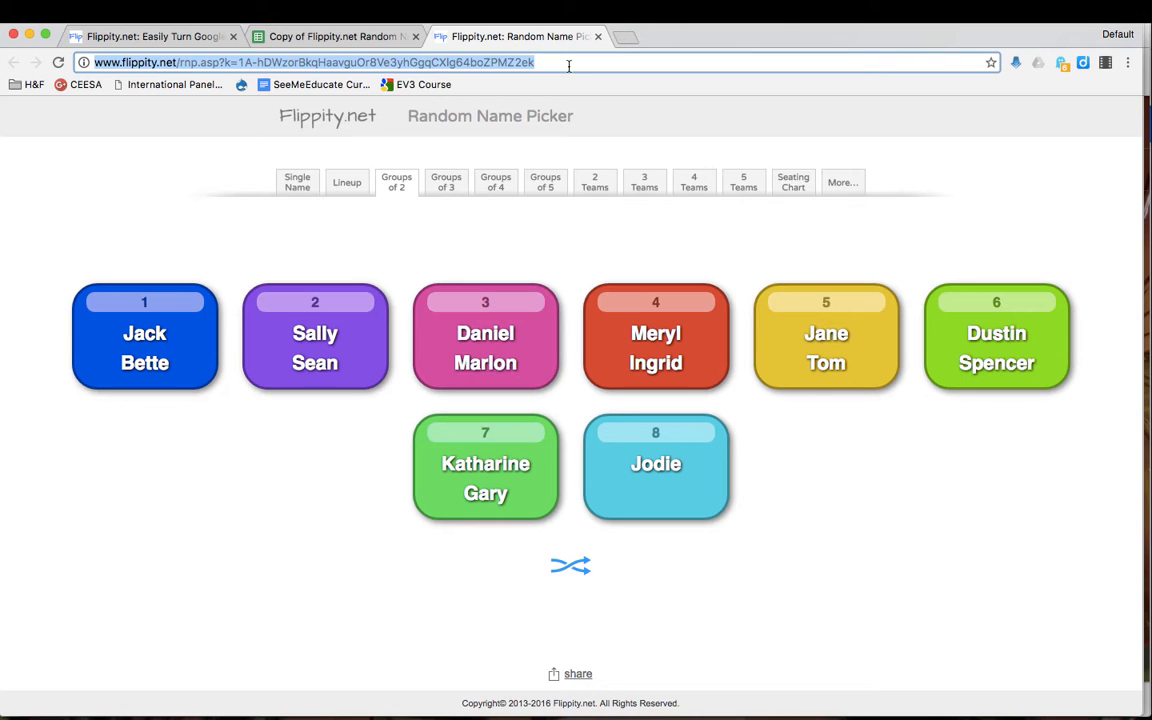
Add 'Damian' to the Names list in cell A17 below Tom
left_click(336, 36)
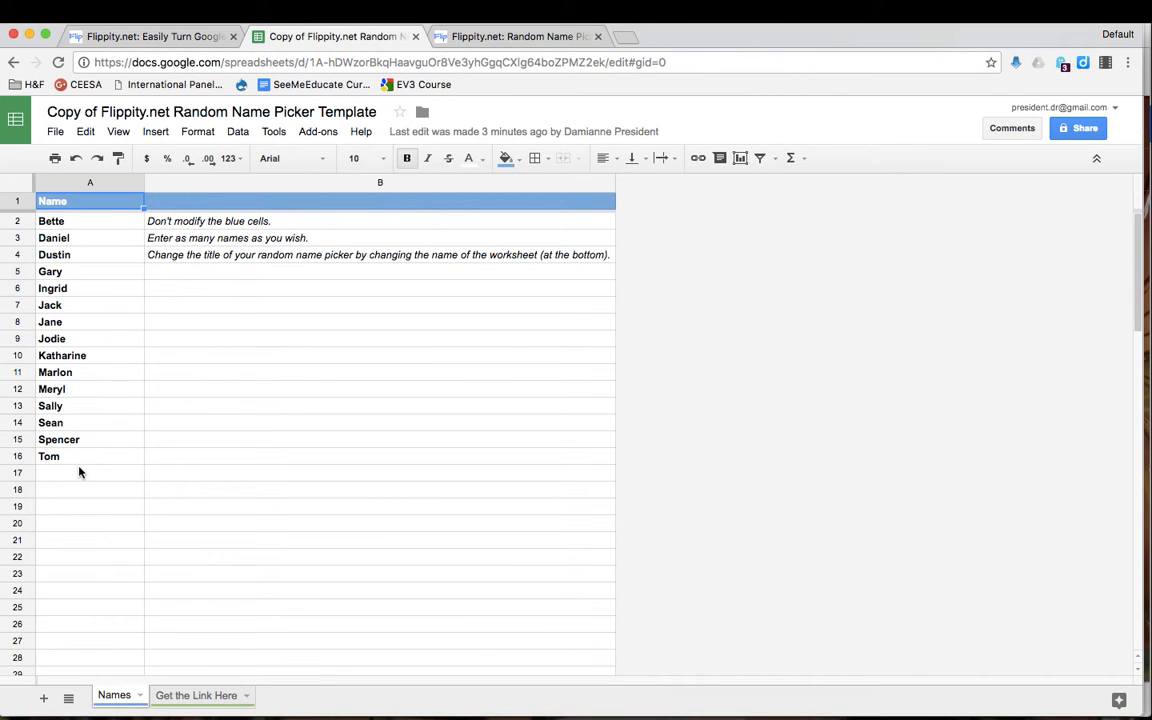
left_click(90, 472)
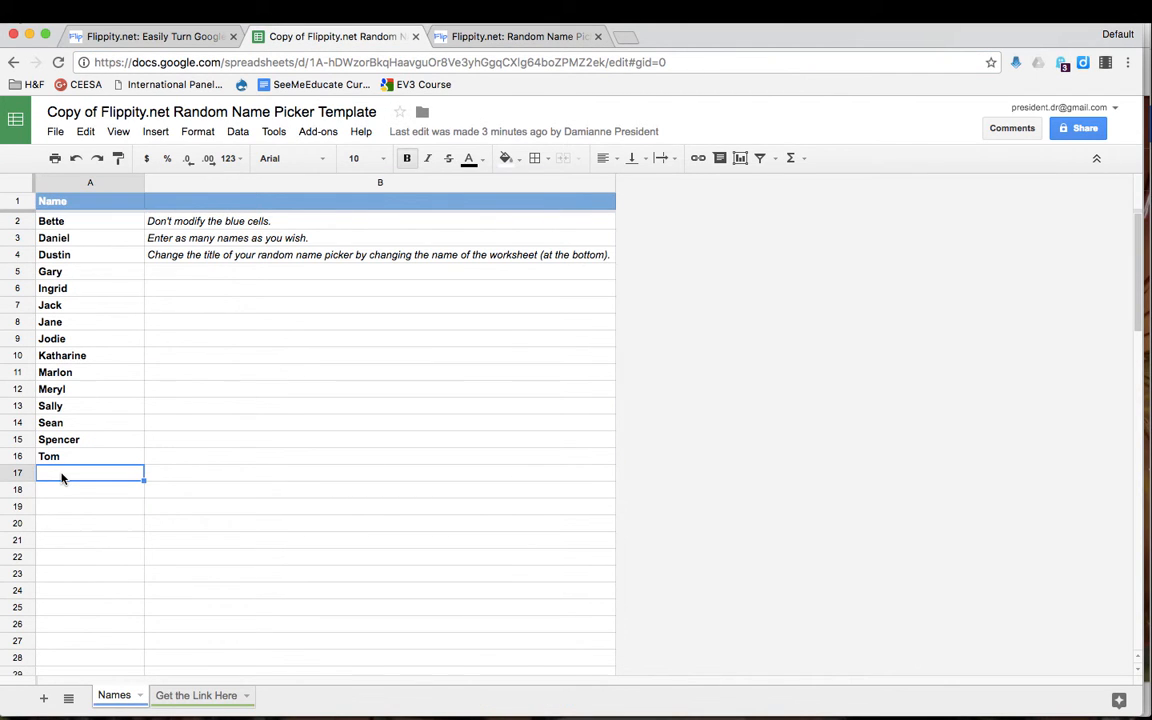
type("Damian")
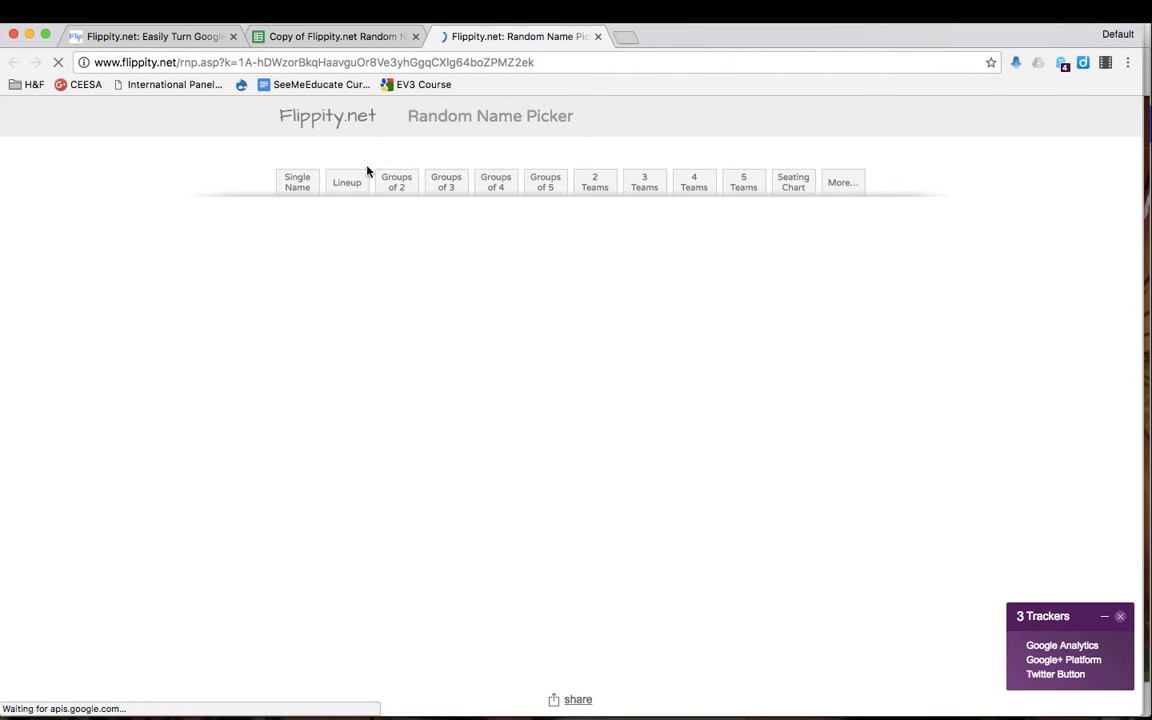
Regroup the reloaded list, now with the new names, into Groups of 2
left_click(396, 182)
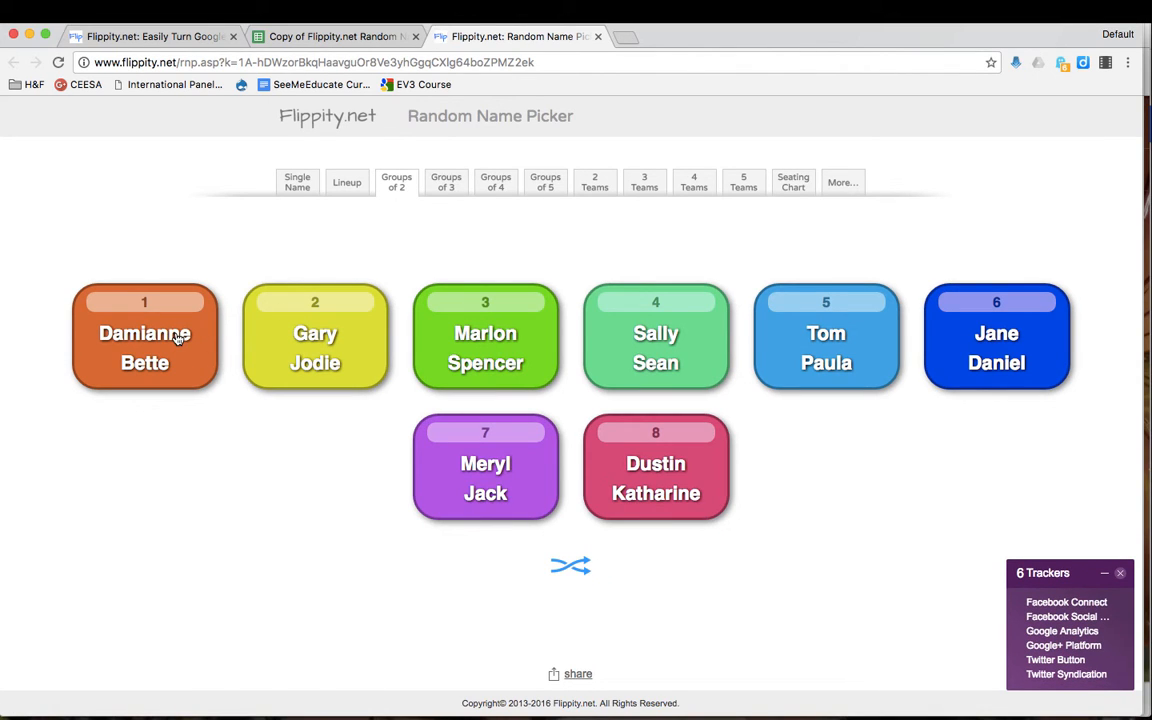
mouse_move(144, 344)
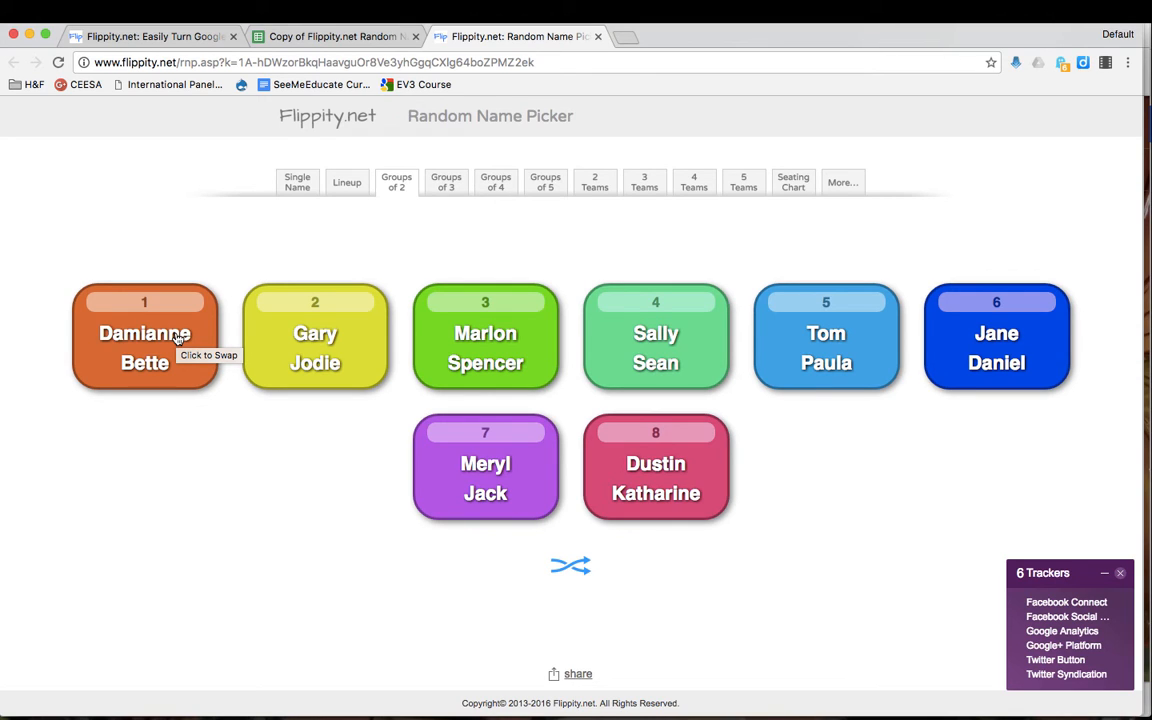
mouse_move(340, 464)
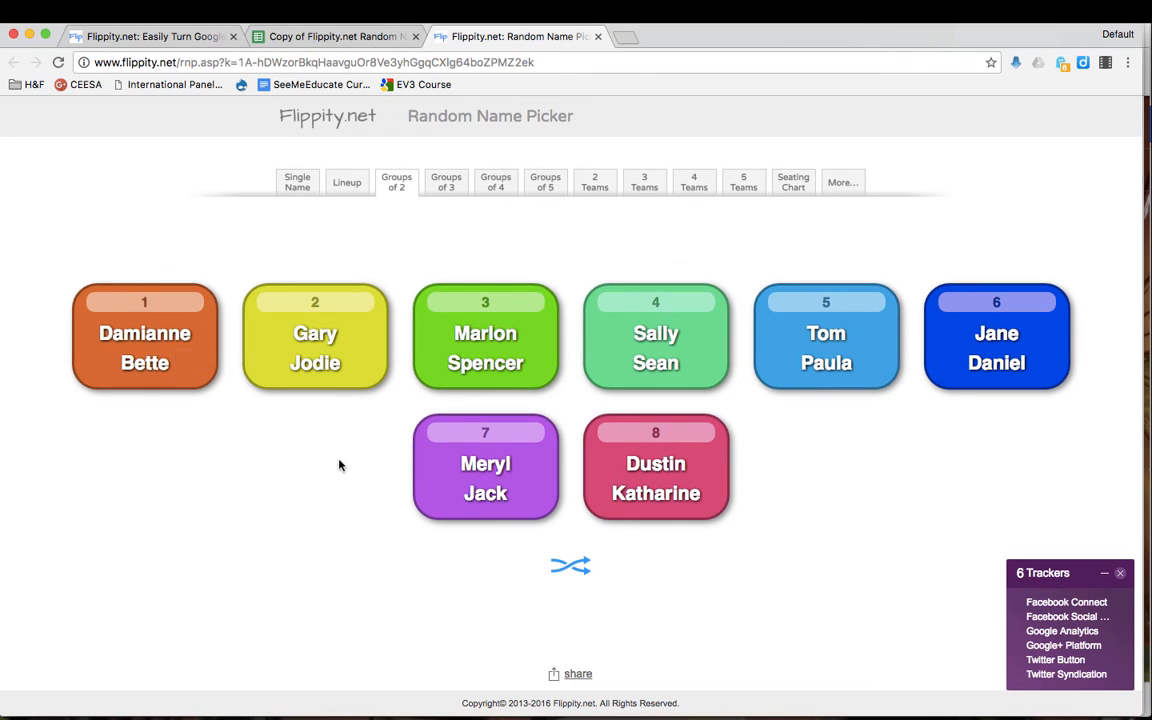